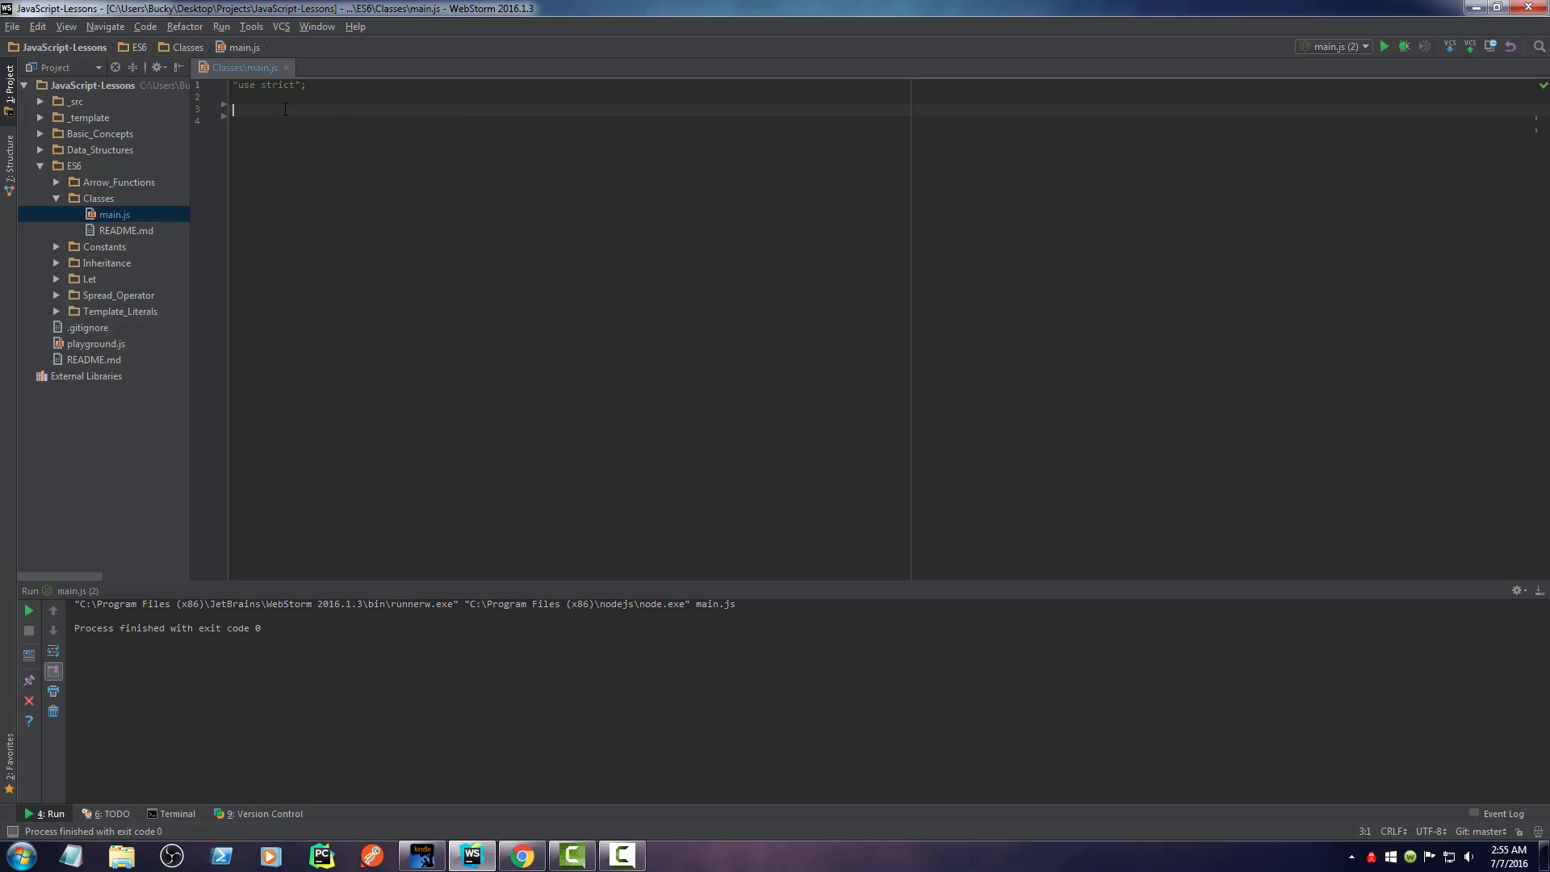
pyautogui.moveTo(323, 261)
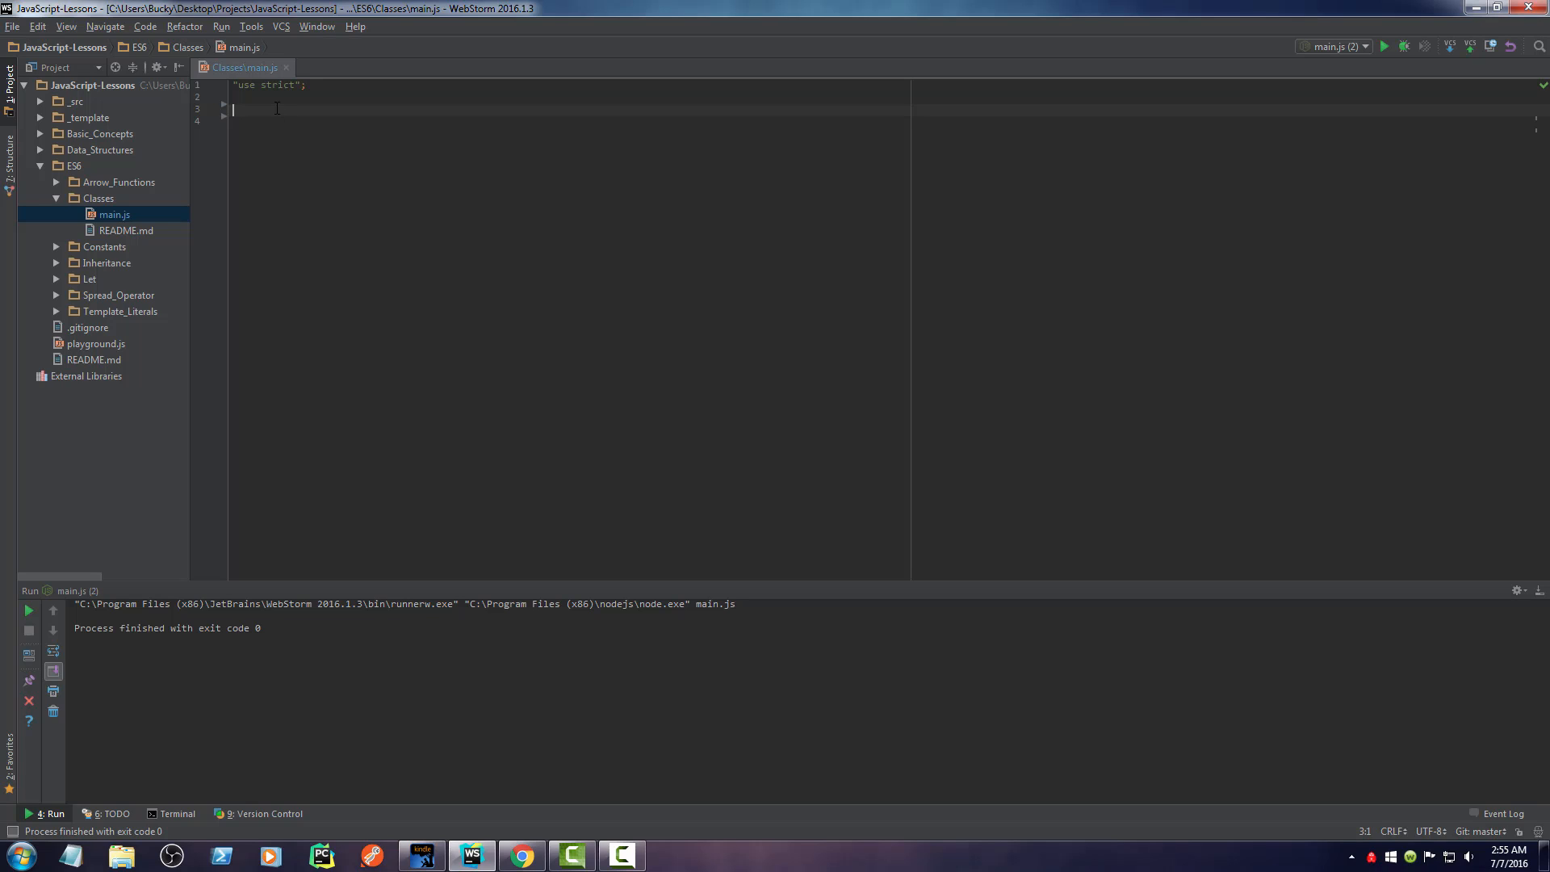
pyautogui.moveTo(331, 177)
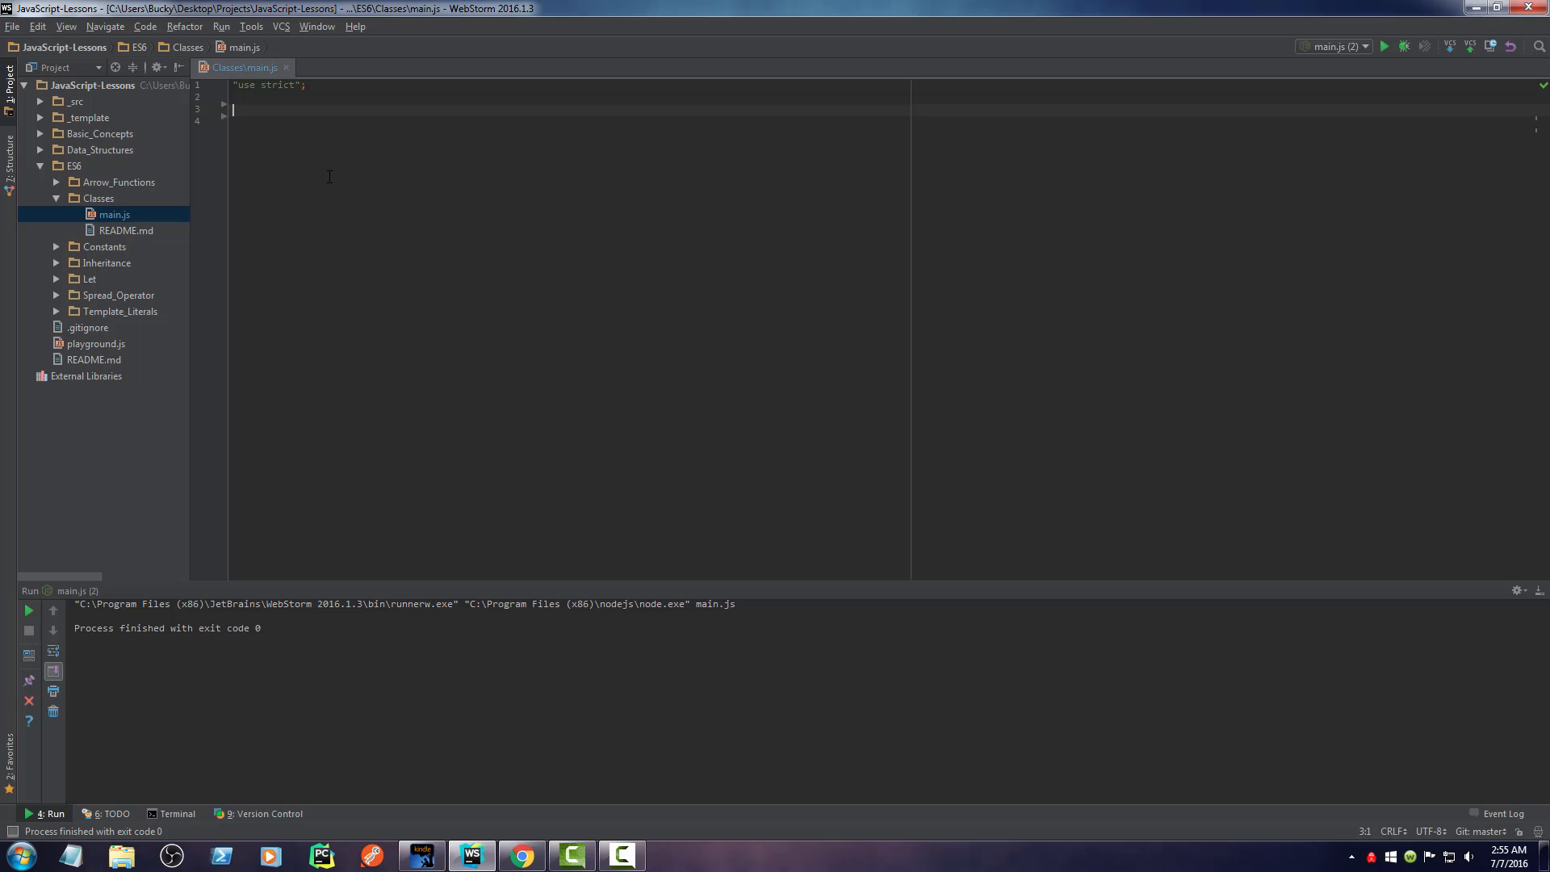
pyautogui.moveTo(318, 233)
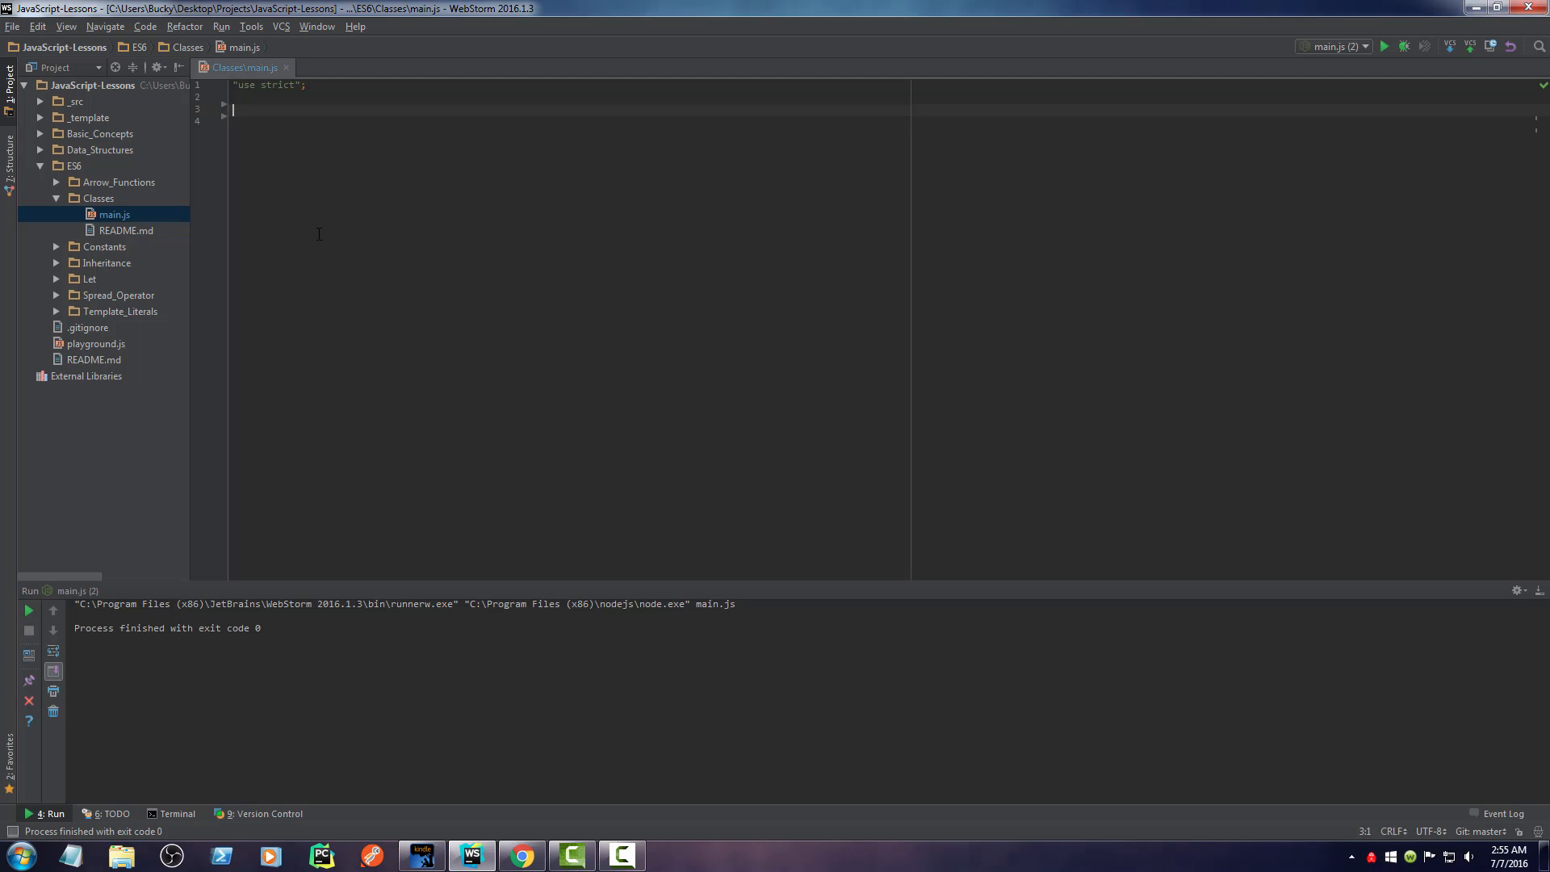
# - Declare an empty class Person with braces below 'use strict'
pyautogui.write('class')
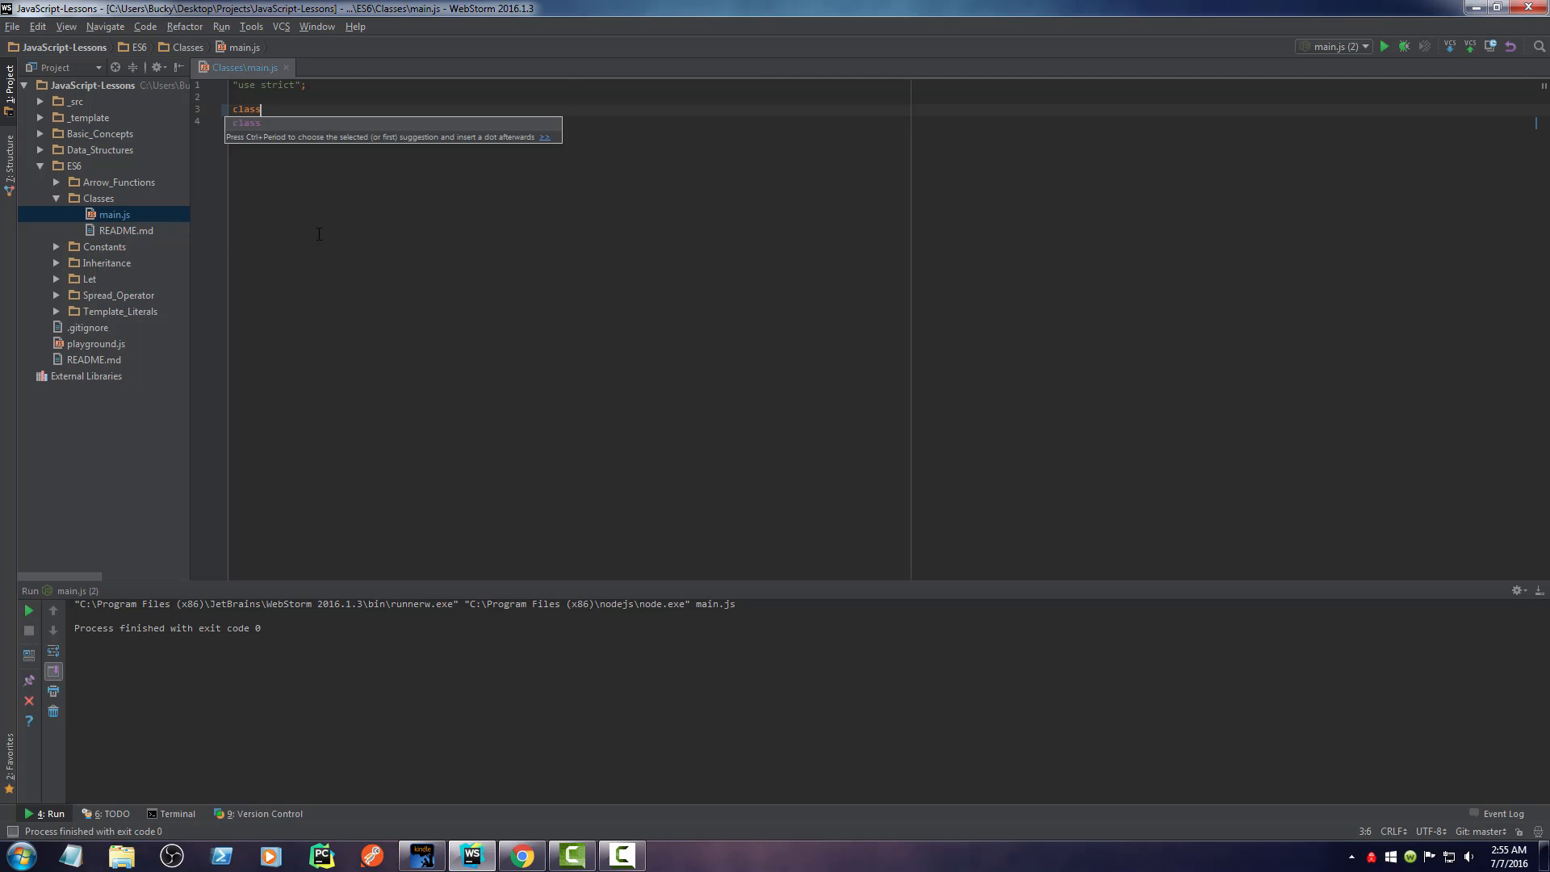
pyautogui.write('Person')
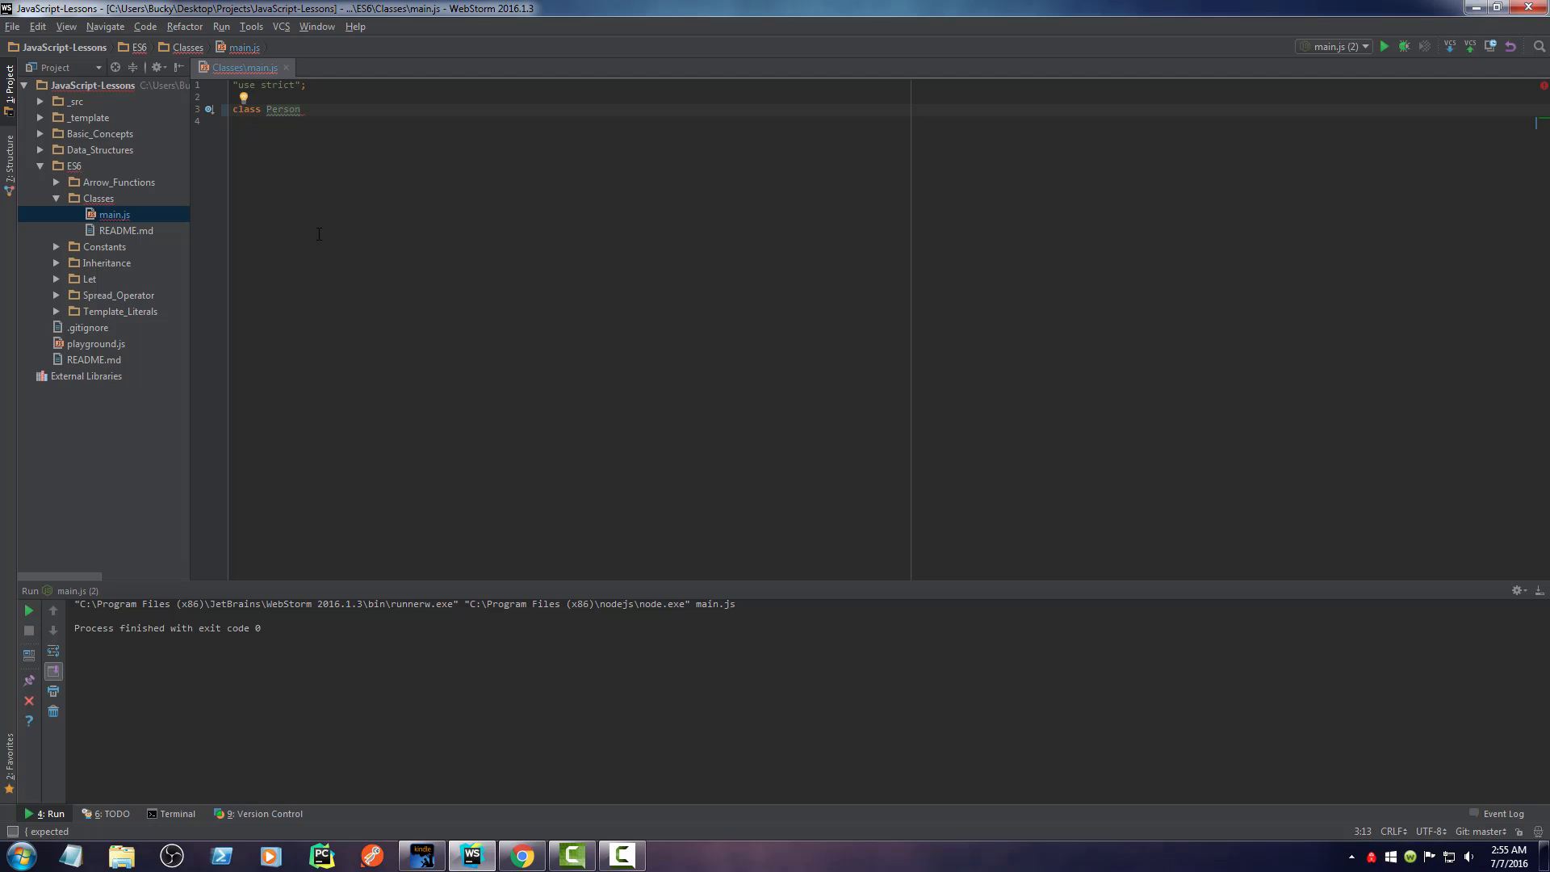
pyautogui.write('{}')
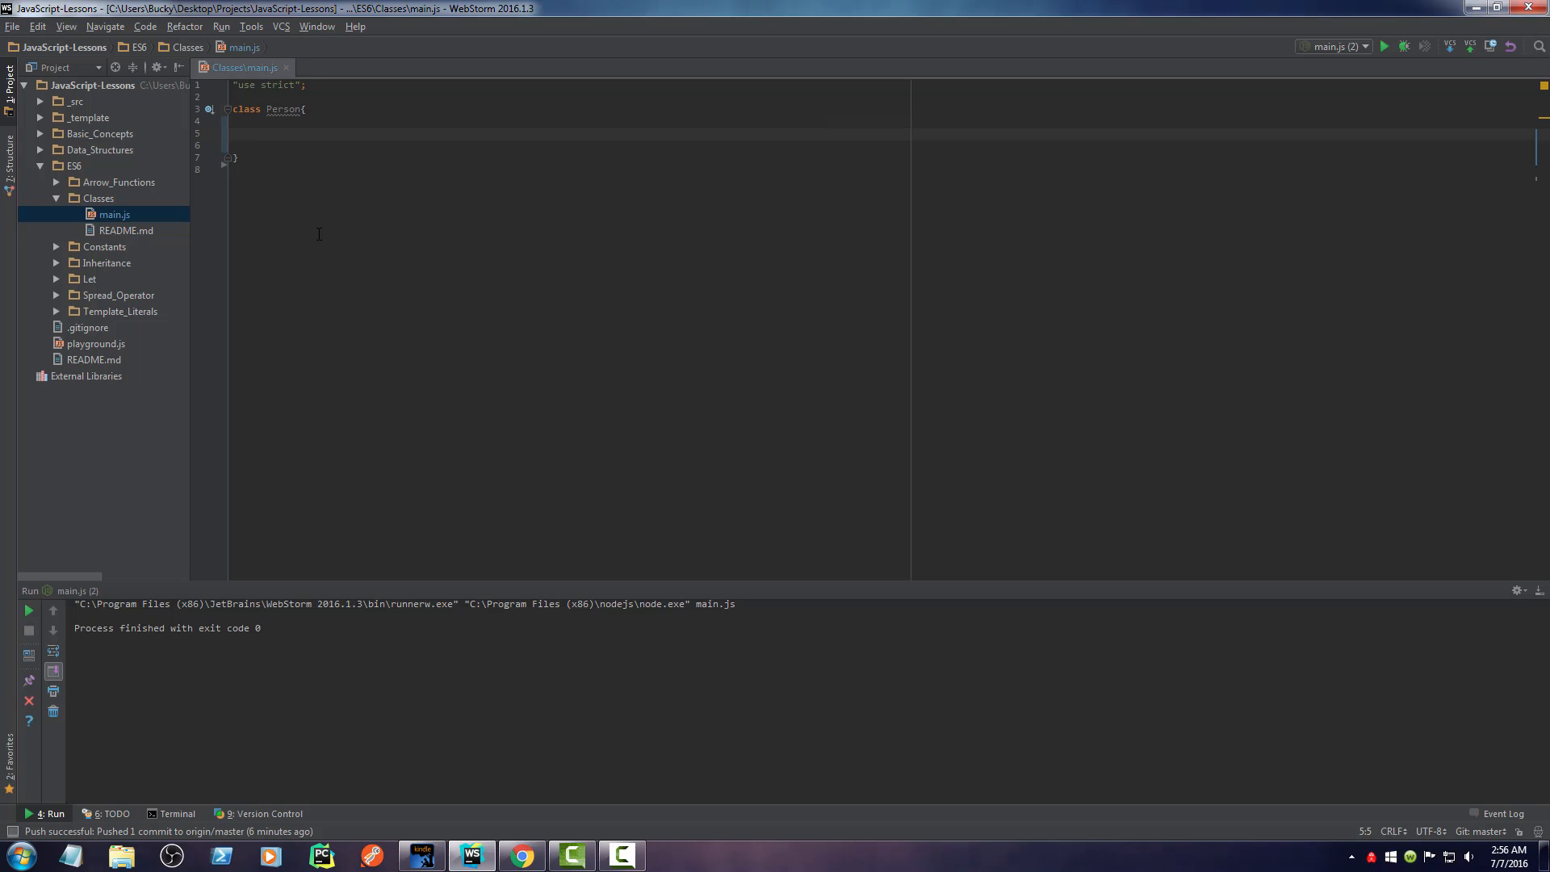
# - Add a constructor taking name, age and weight with an empty body
pyautogui.write('constructor')
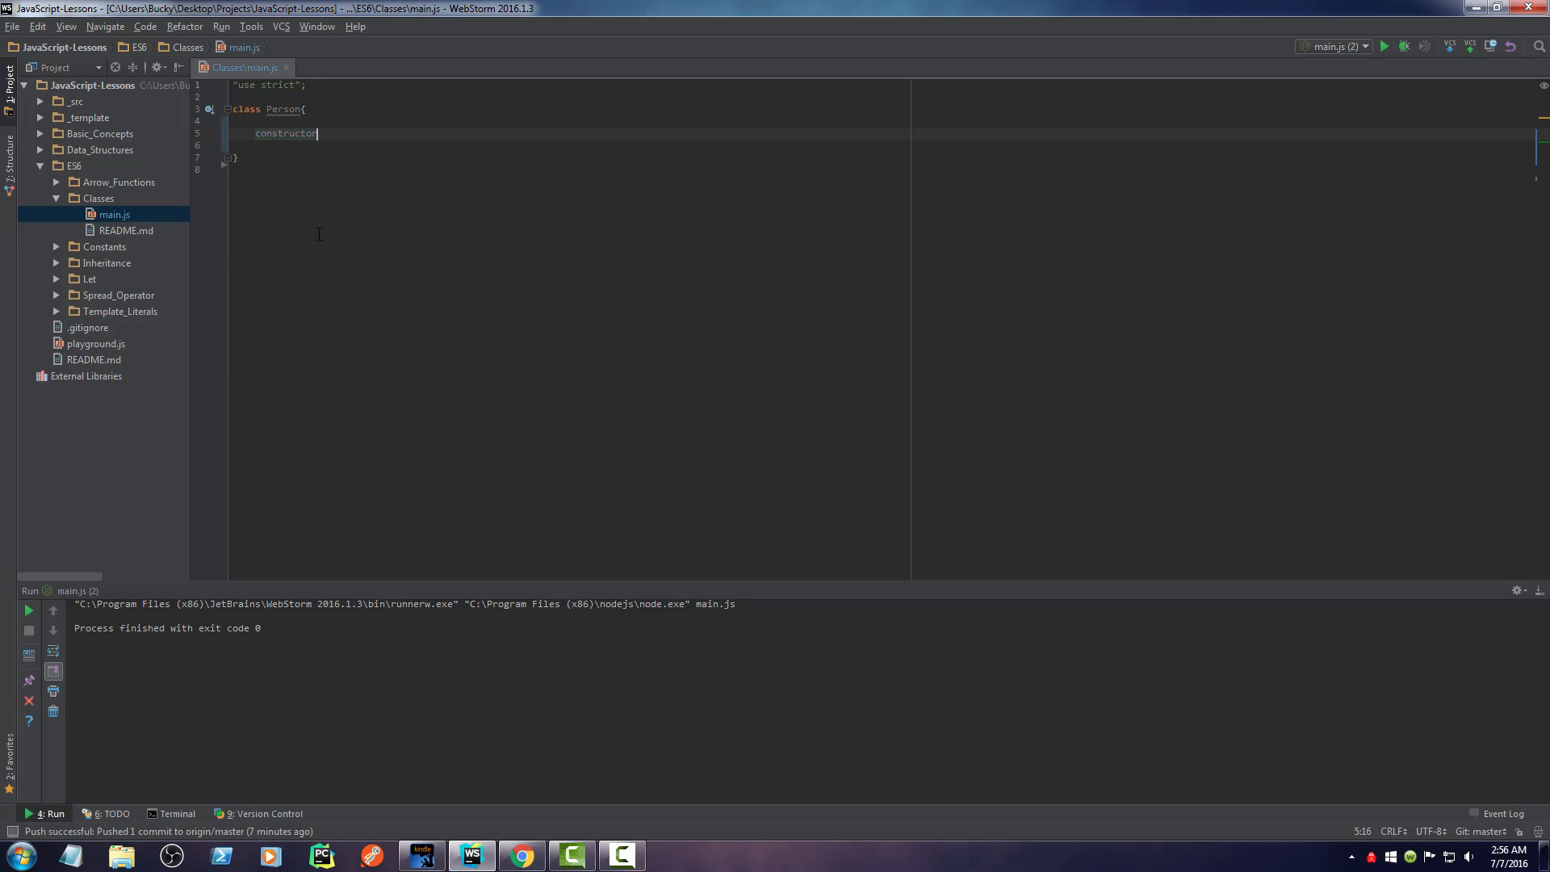
pyautogui.write('()')
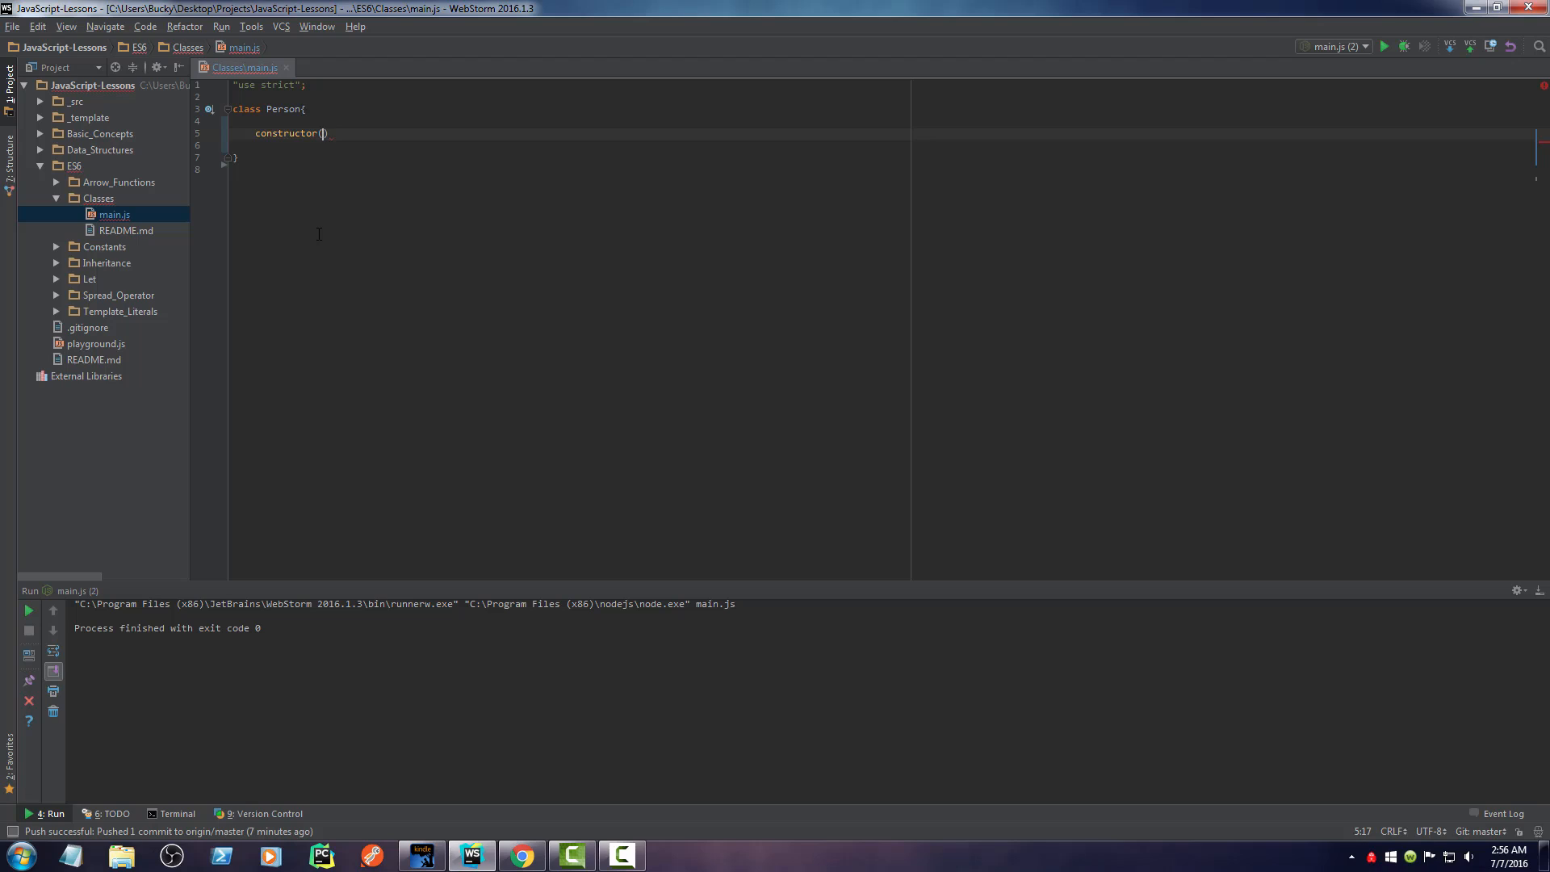
pyautogui.write('name,')
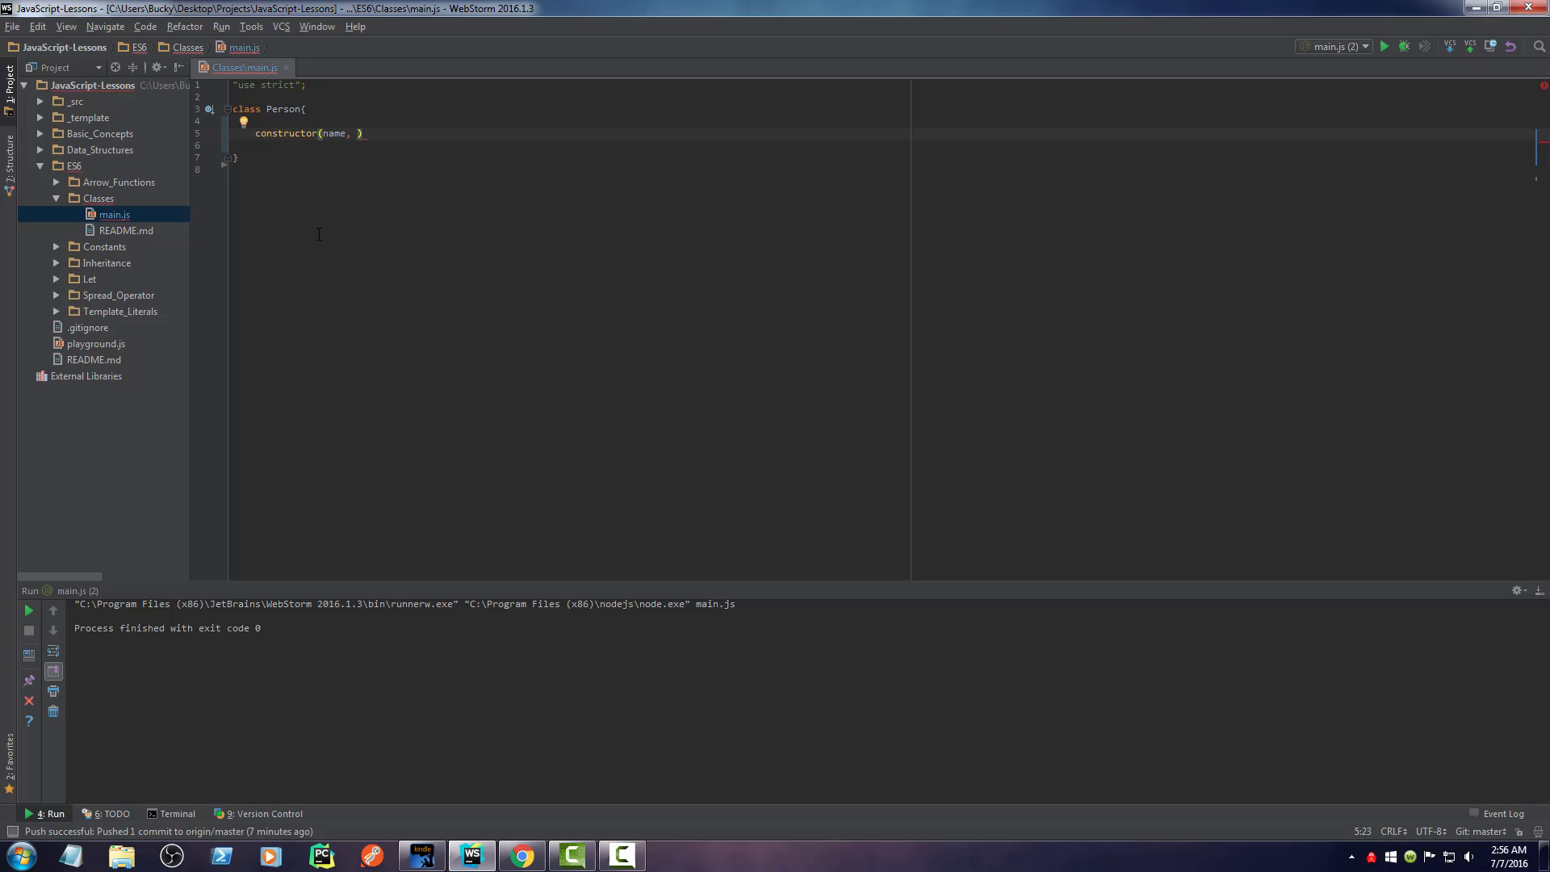
pyautogui.write('age, weight')
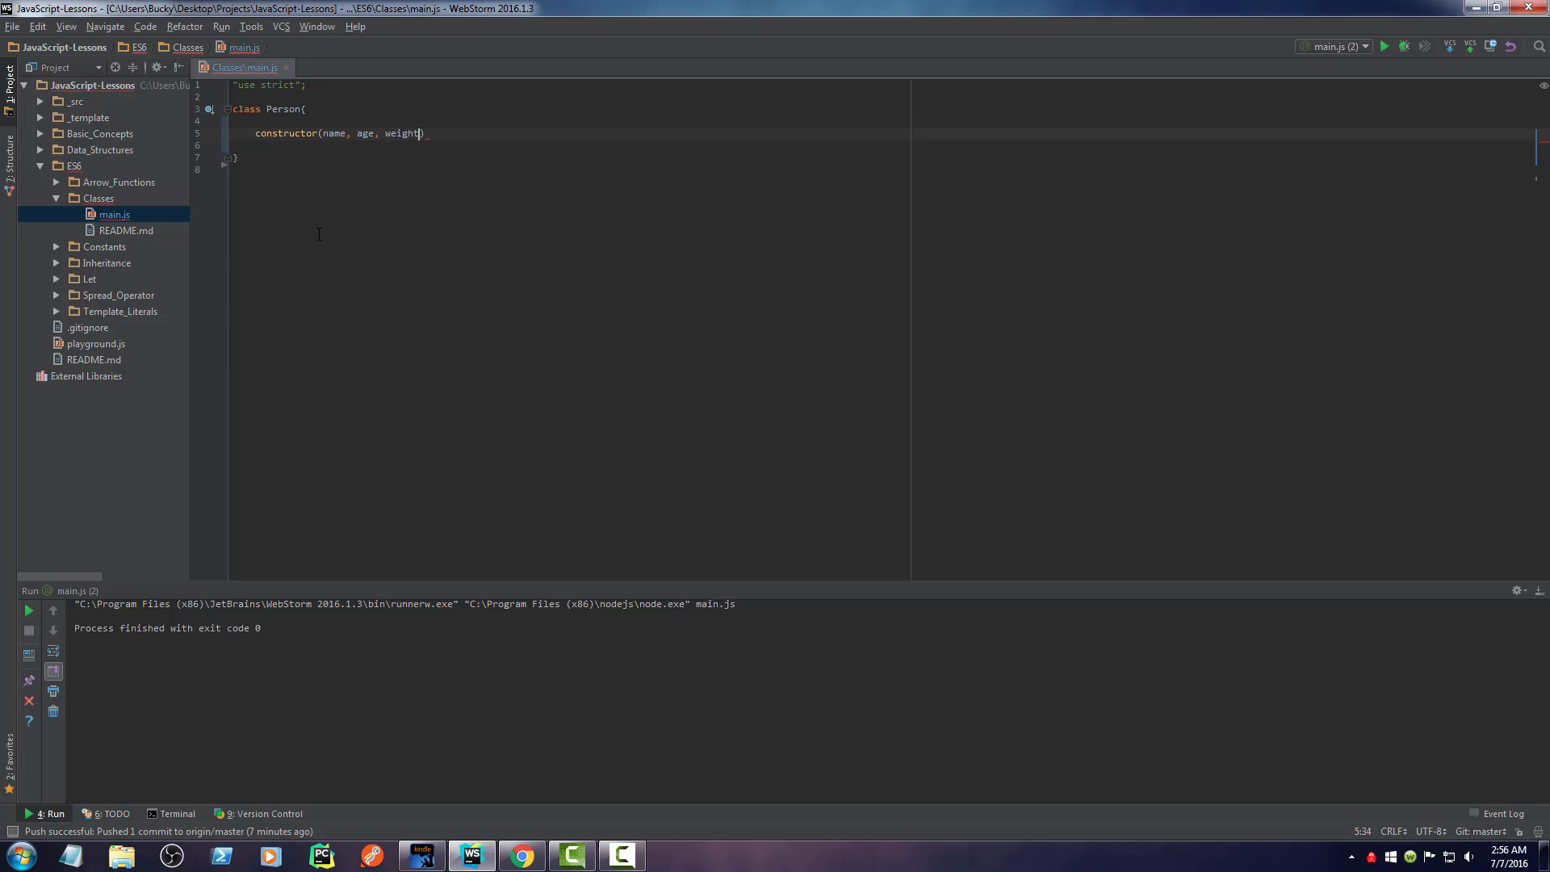
pyautogui.write('{')
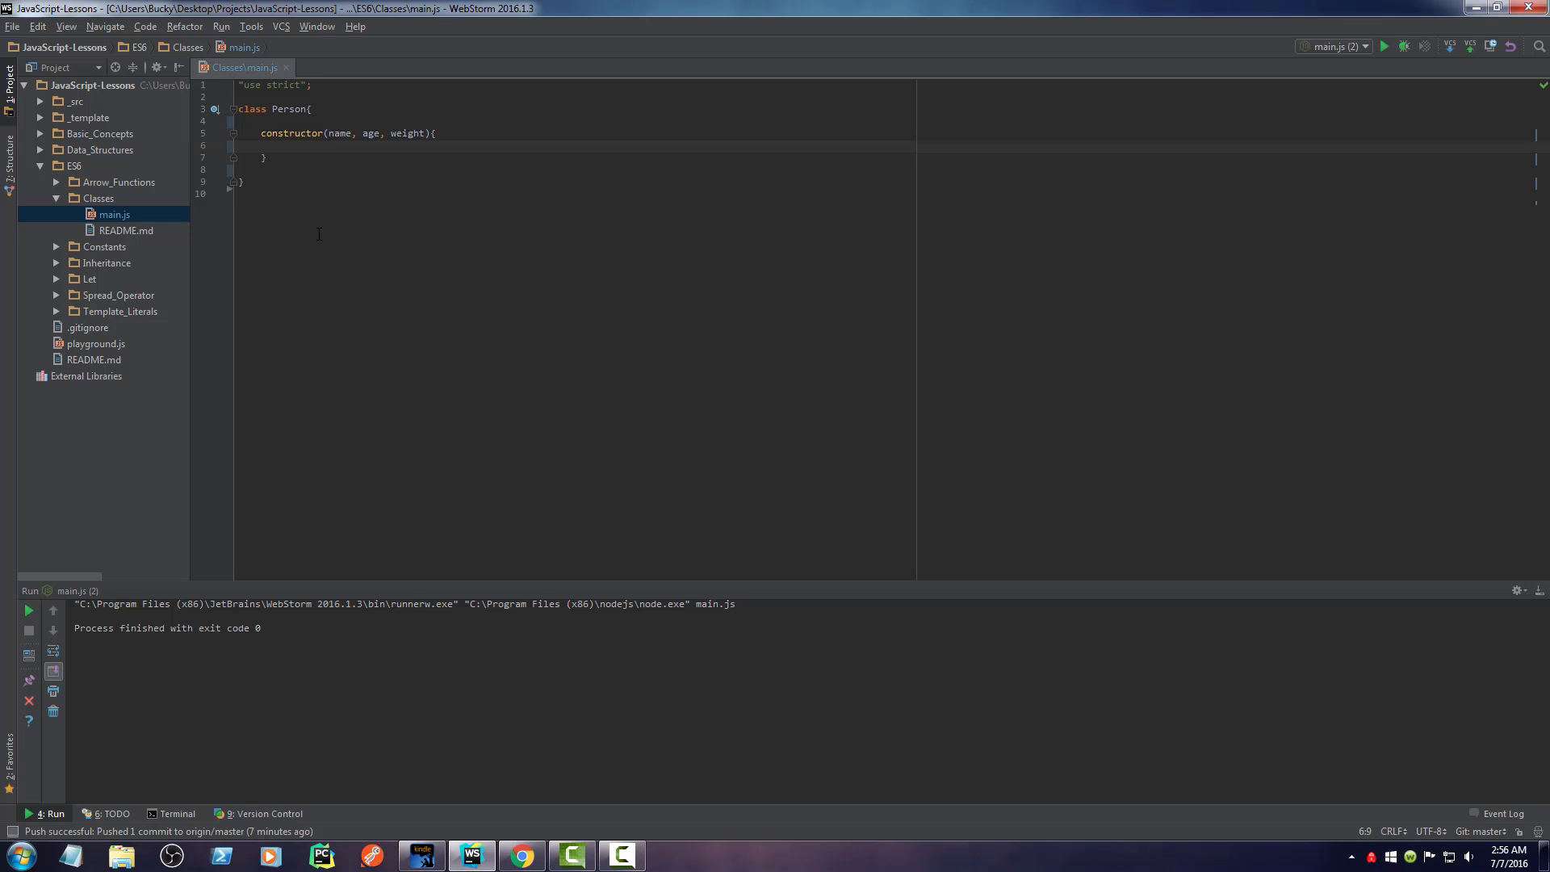
# - Assign this.name = name as the first constructor statement
pyautogui.write('this.name = name;')
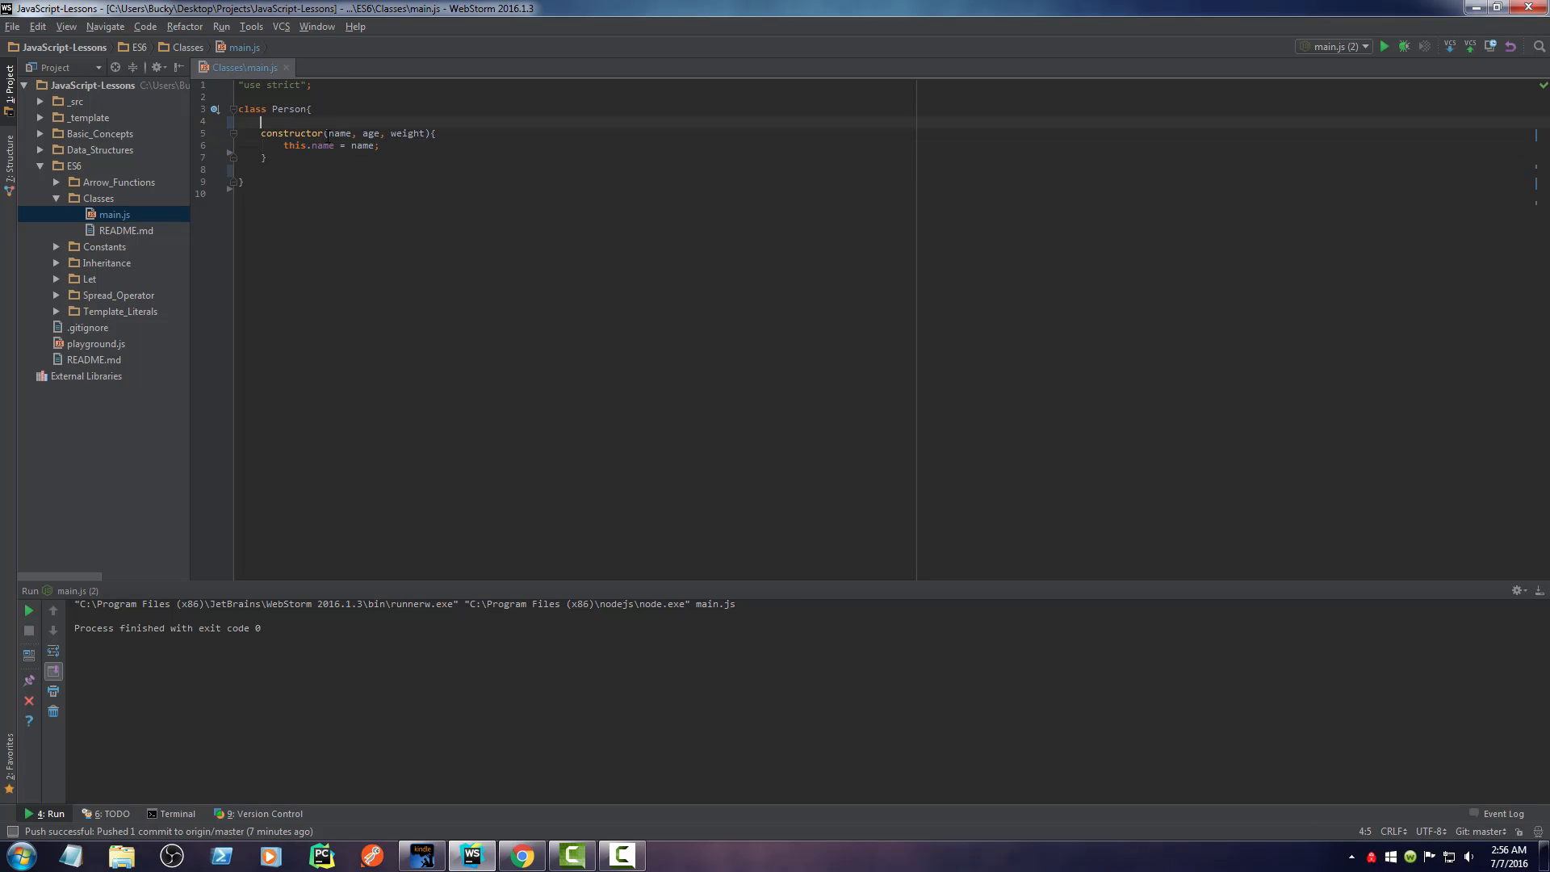
pyautogui.moveTo(333, 204)
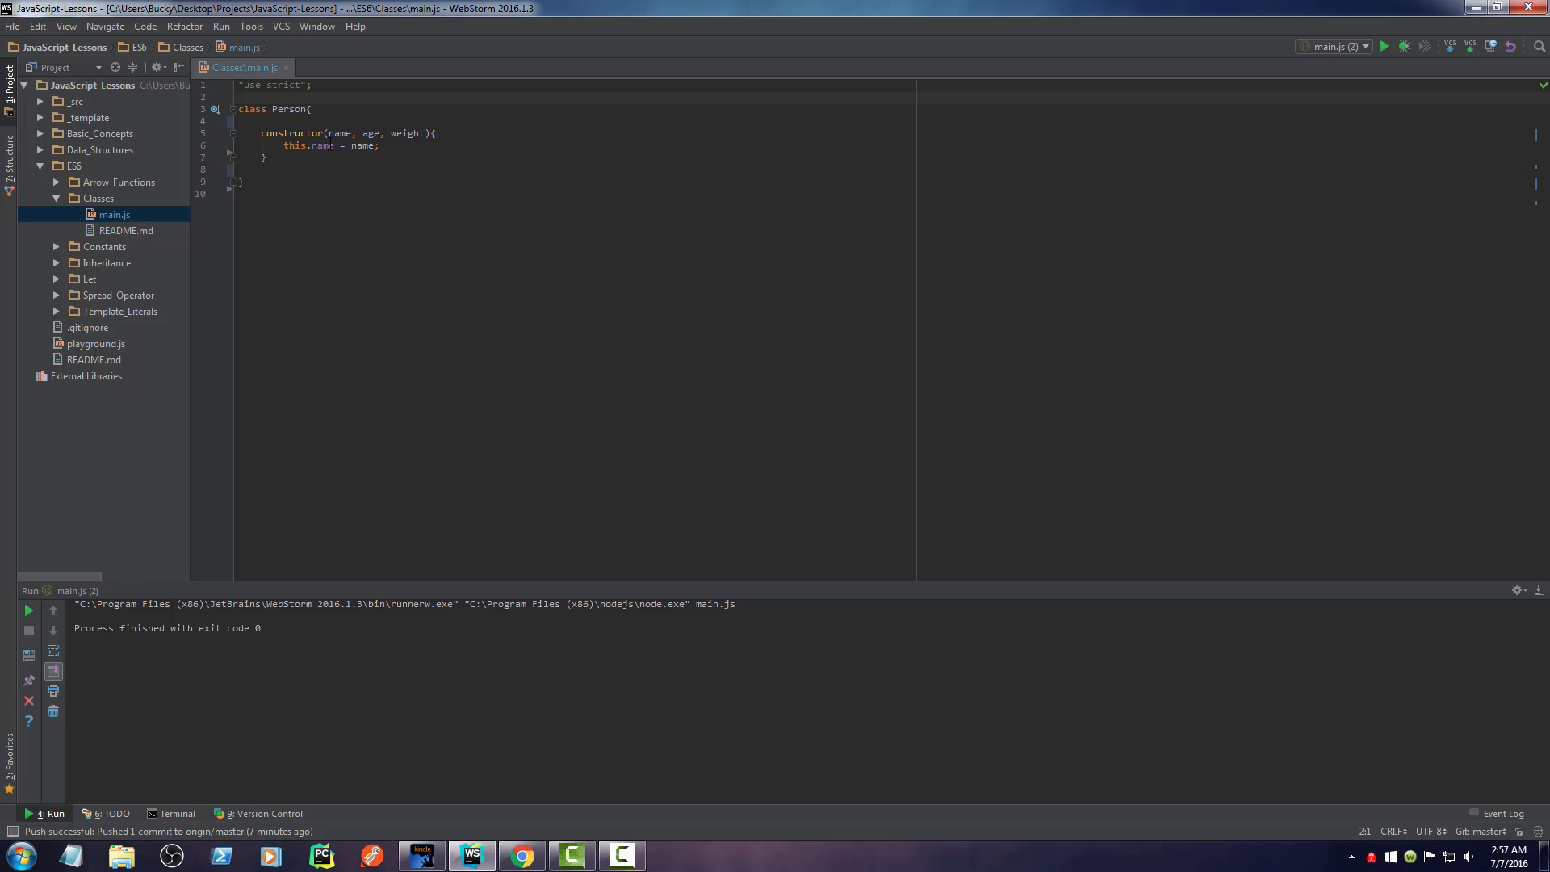
pyautogui.doubleClick(289, 109)
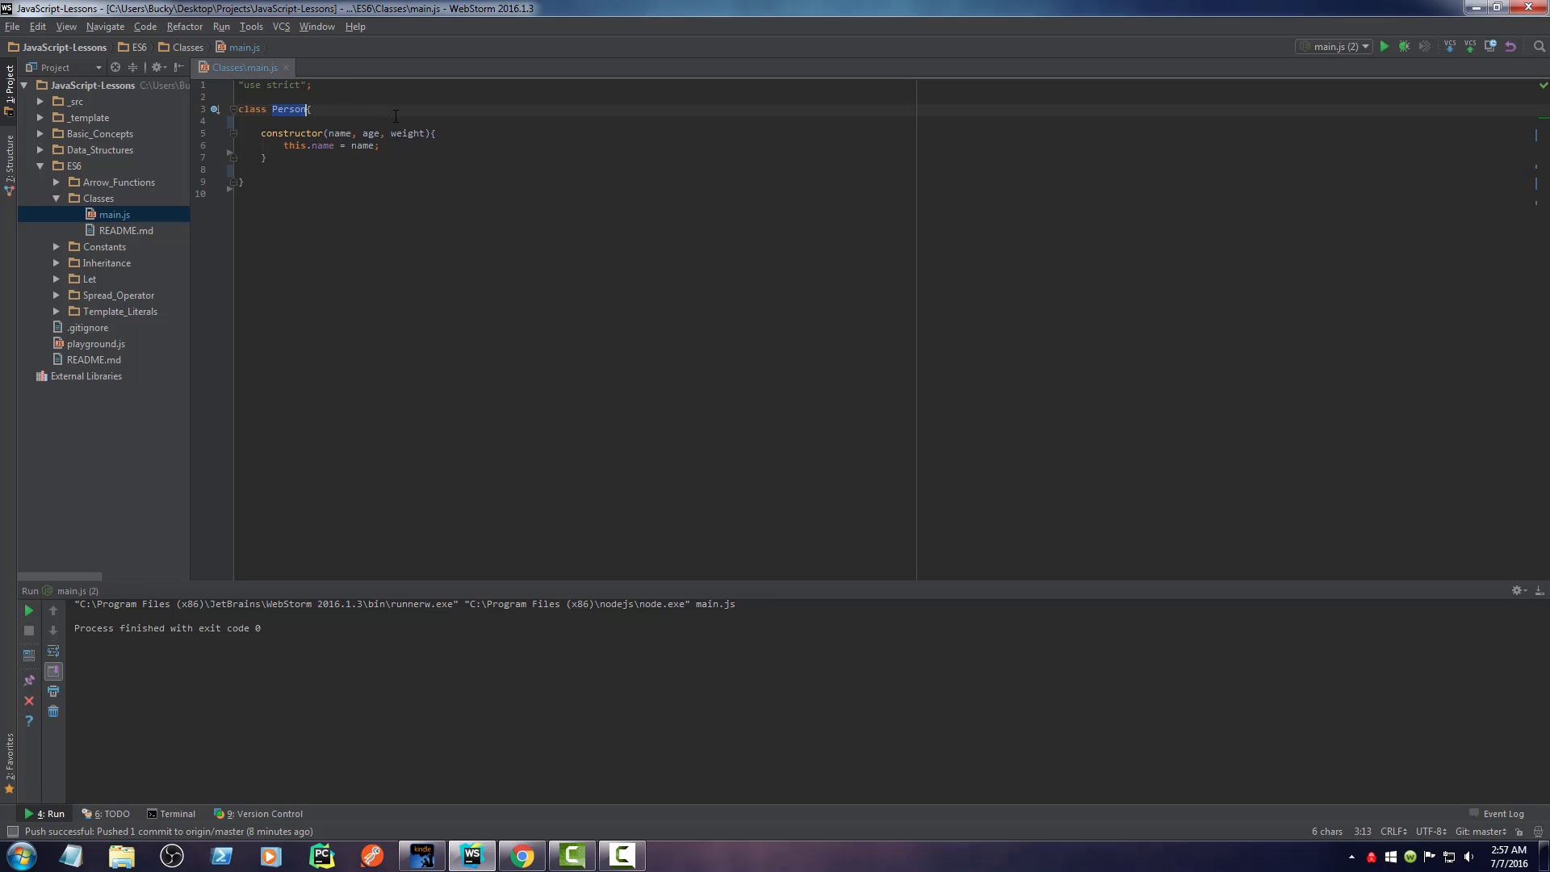
pyautogui.click(378, 146)
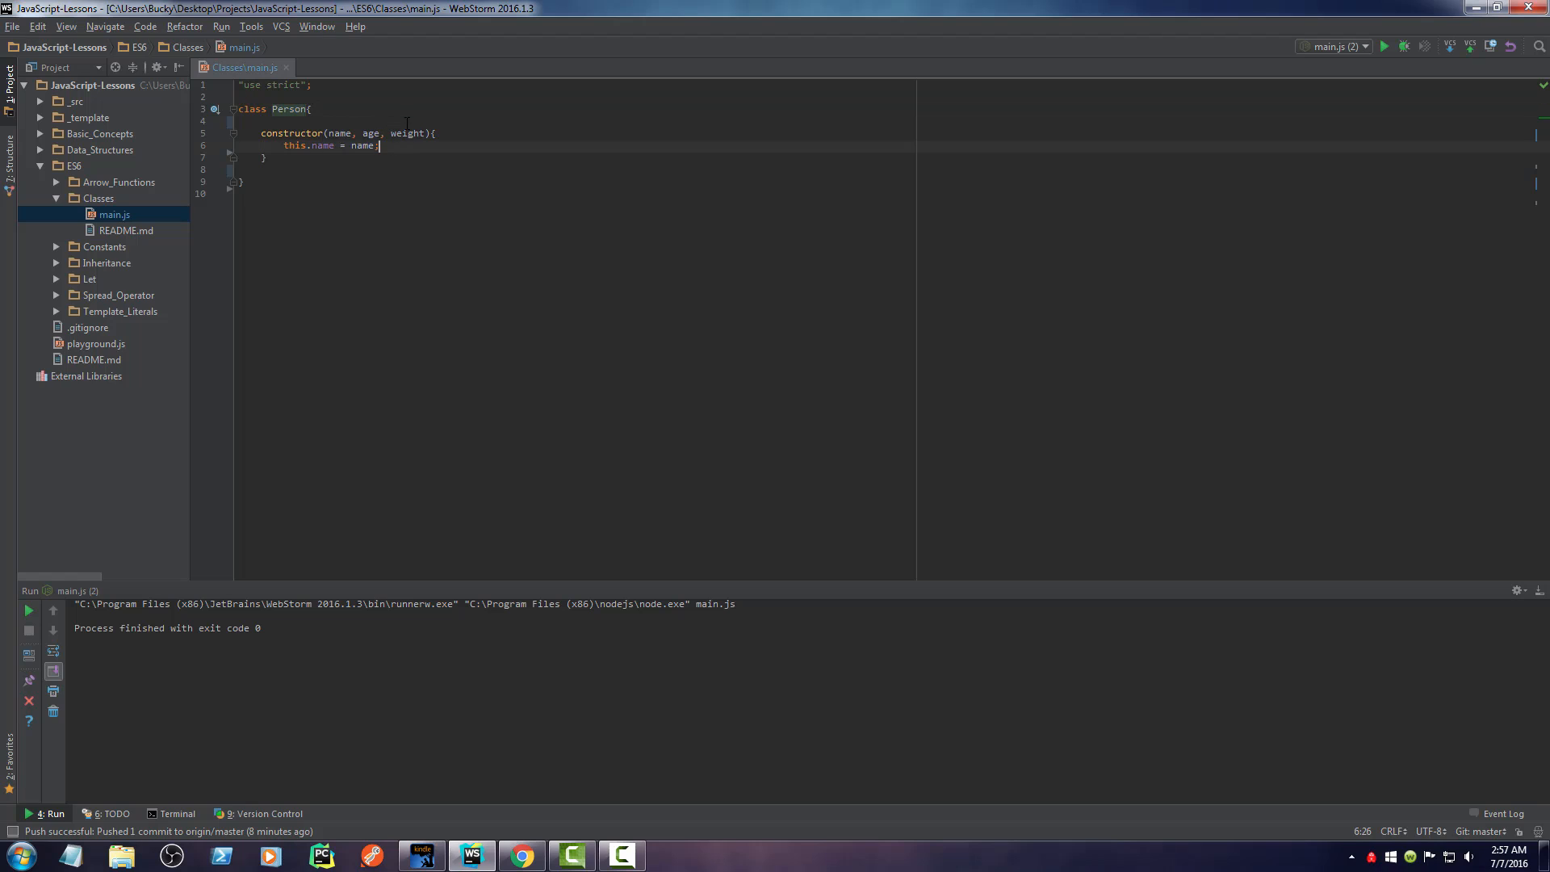
# - Add this.age = age and this.weight = weight assignments
pyautogui.write('this.')
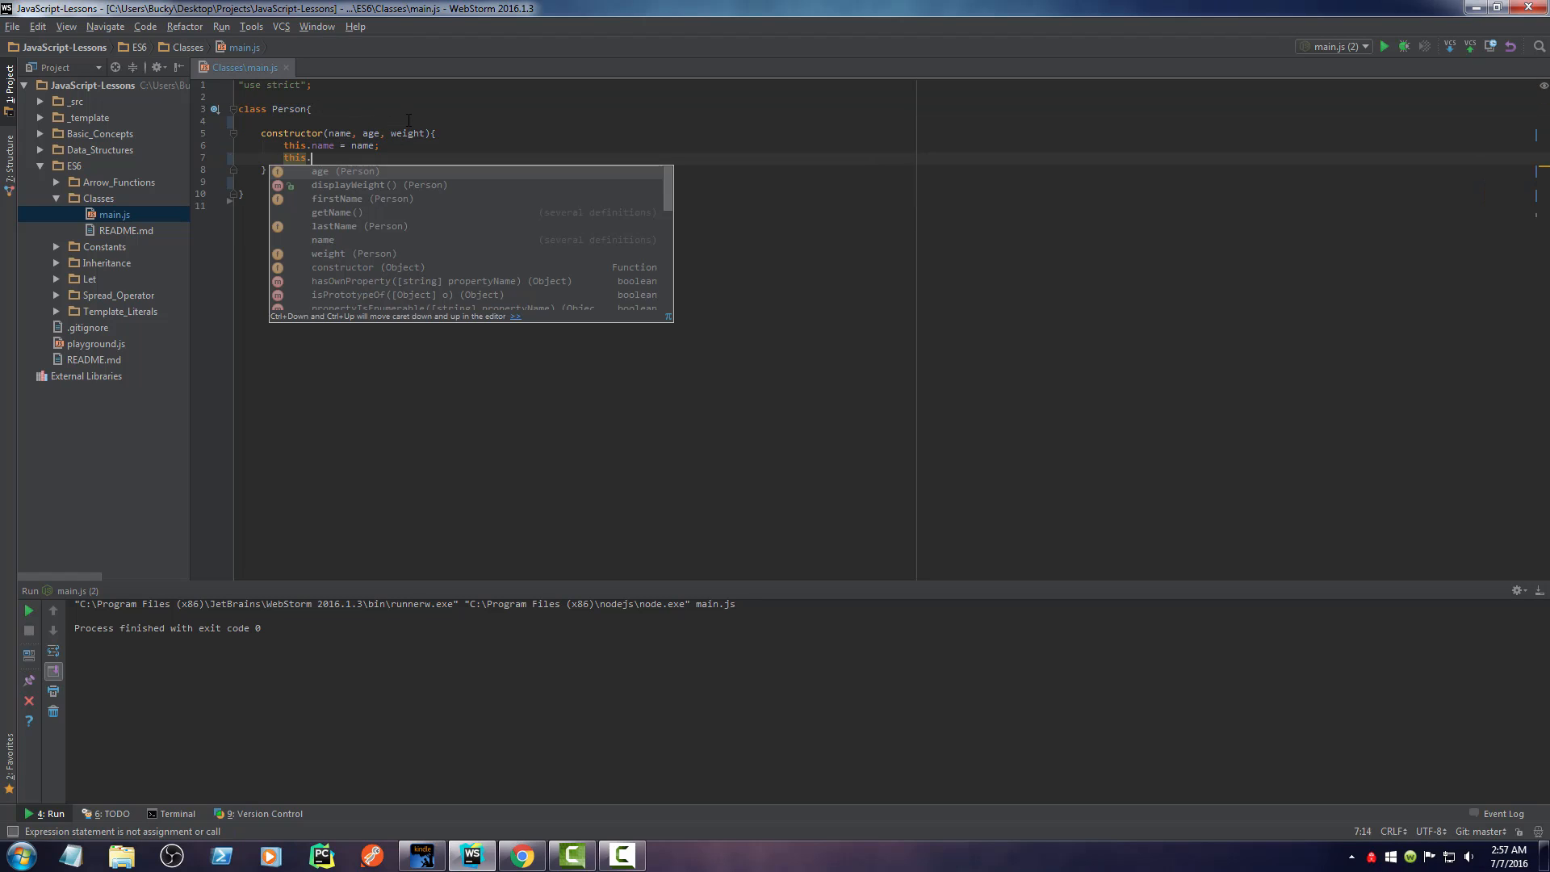
pyautogui.write('age = age;')
pyautogui.write('this')
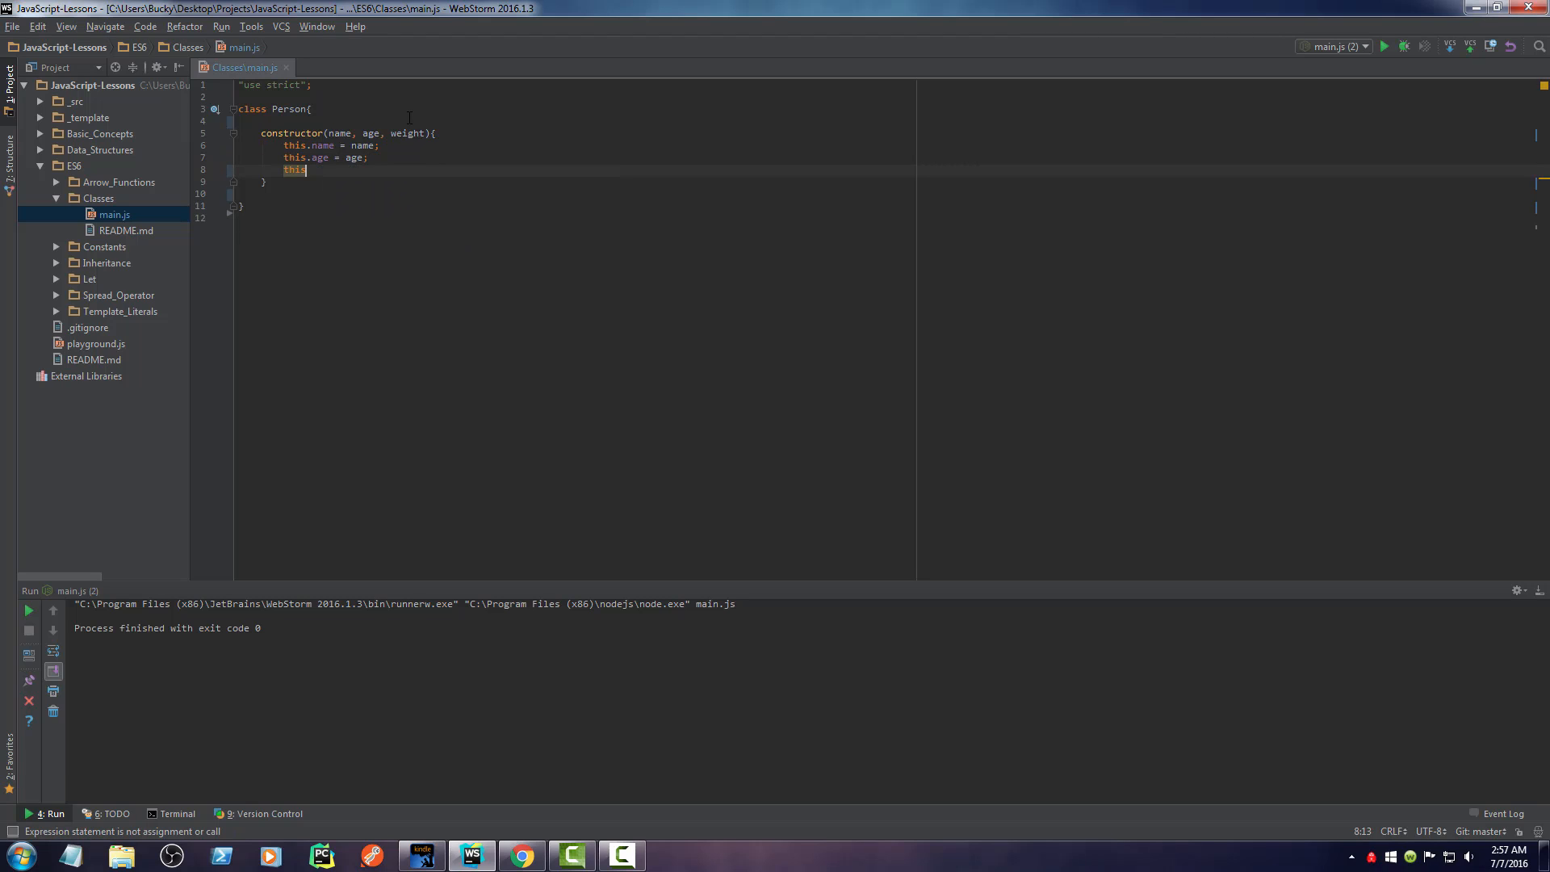
pyautogui.write('.weight = weight;')
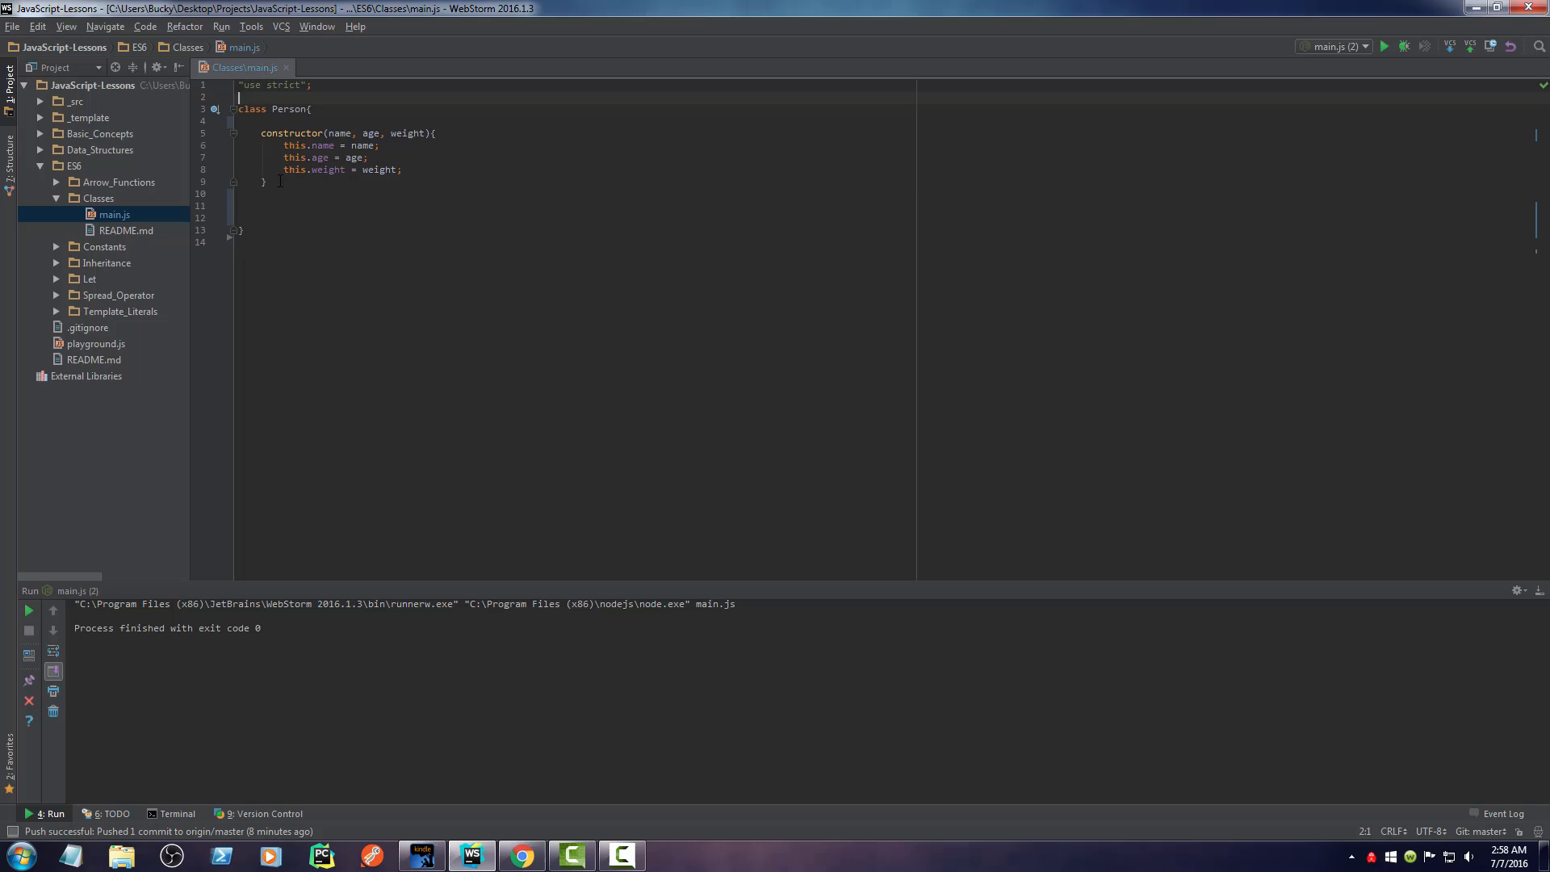
pyautogui.click(380, 146)
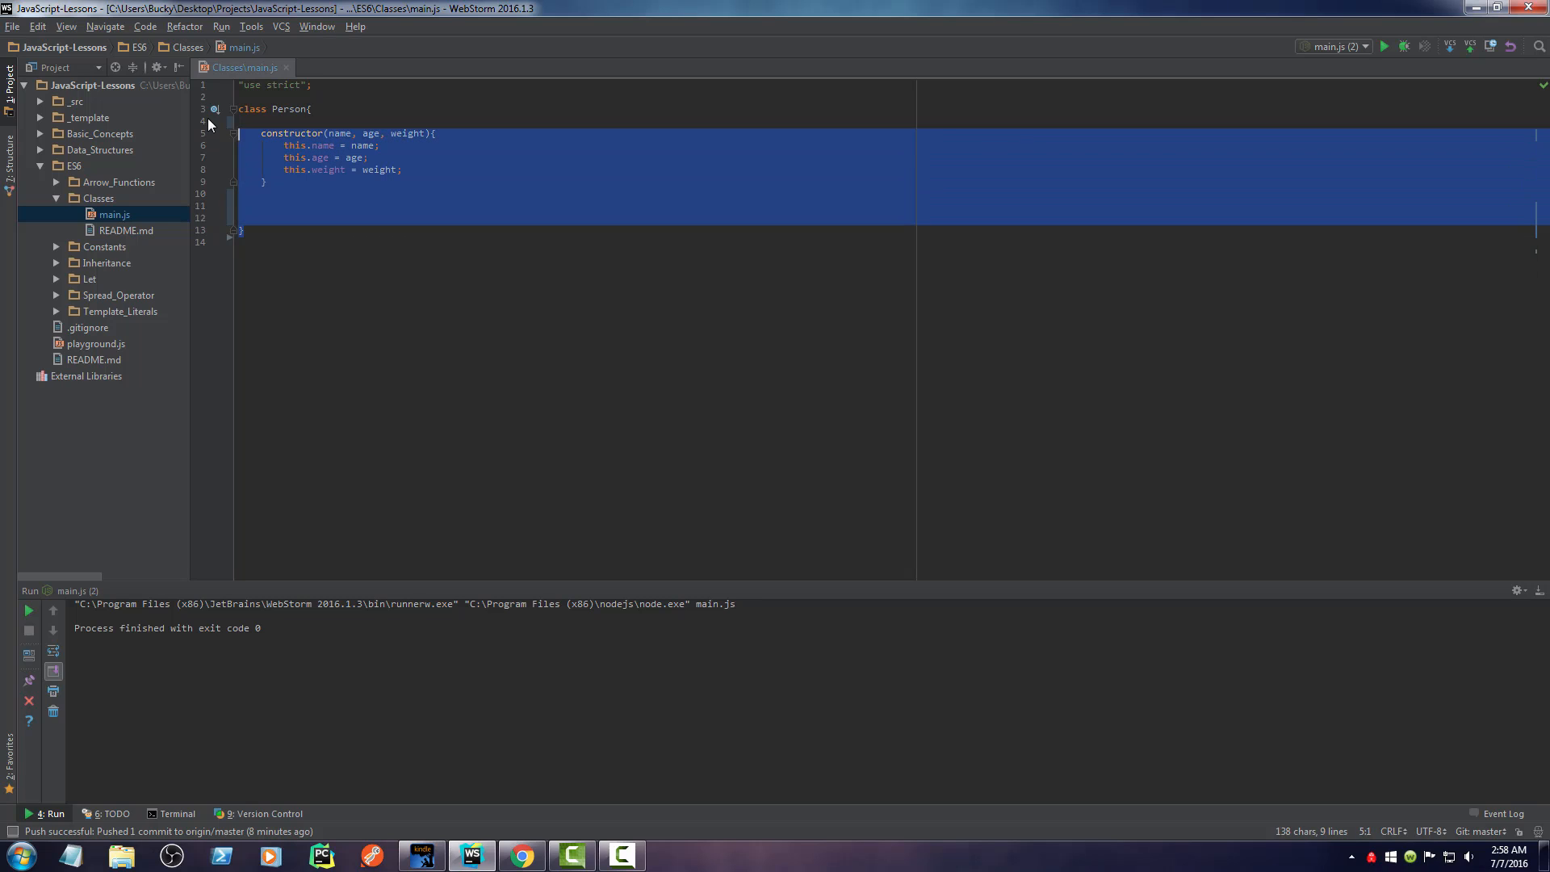
pyautogui.click(286, 208)
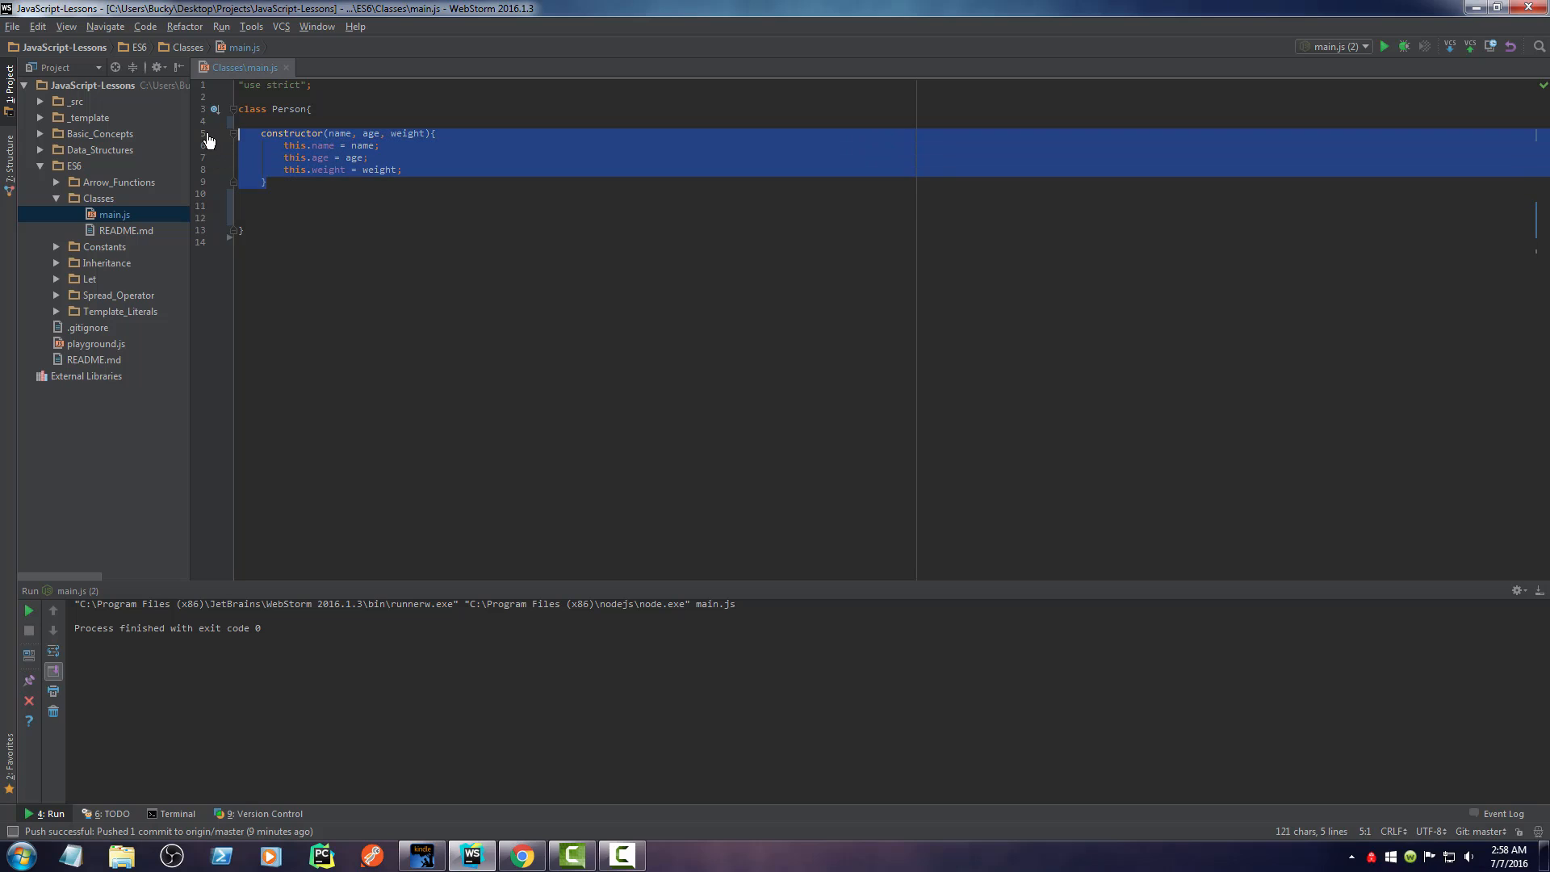
pyautogui.click(293, 205)
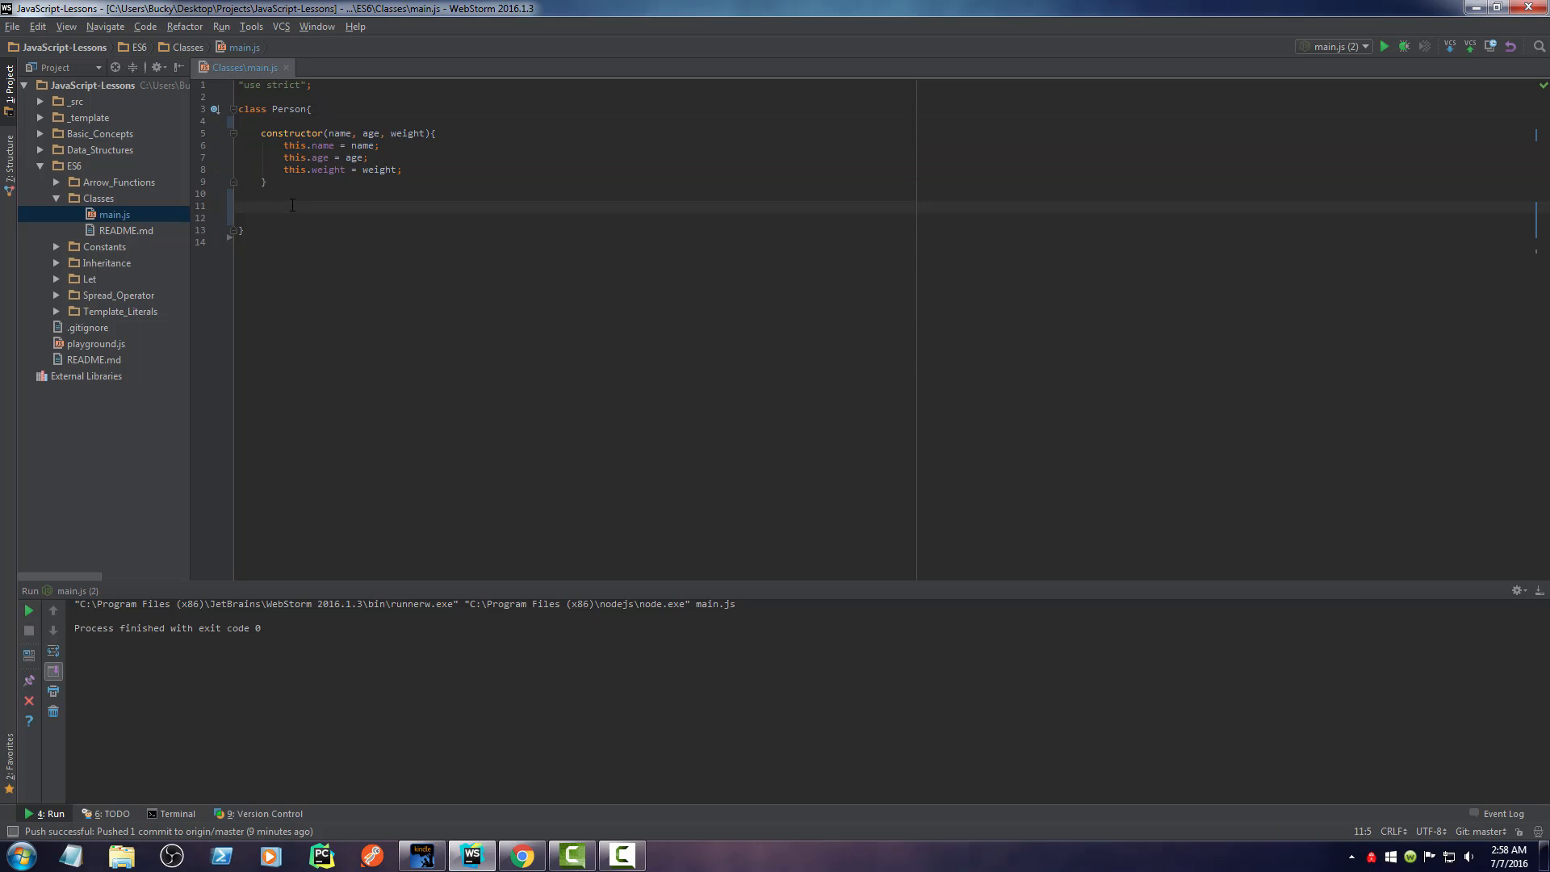
# - Write displayWeight() whose body is console.log(this.weight)
pyautogui.write('displayWeight(')
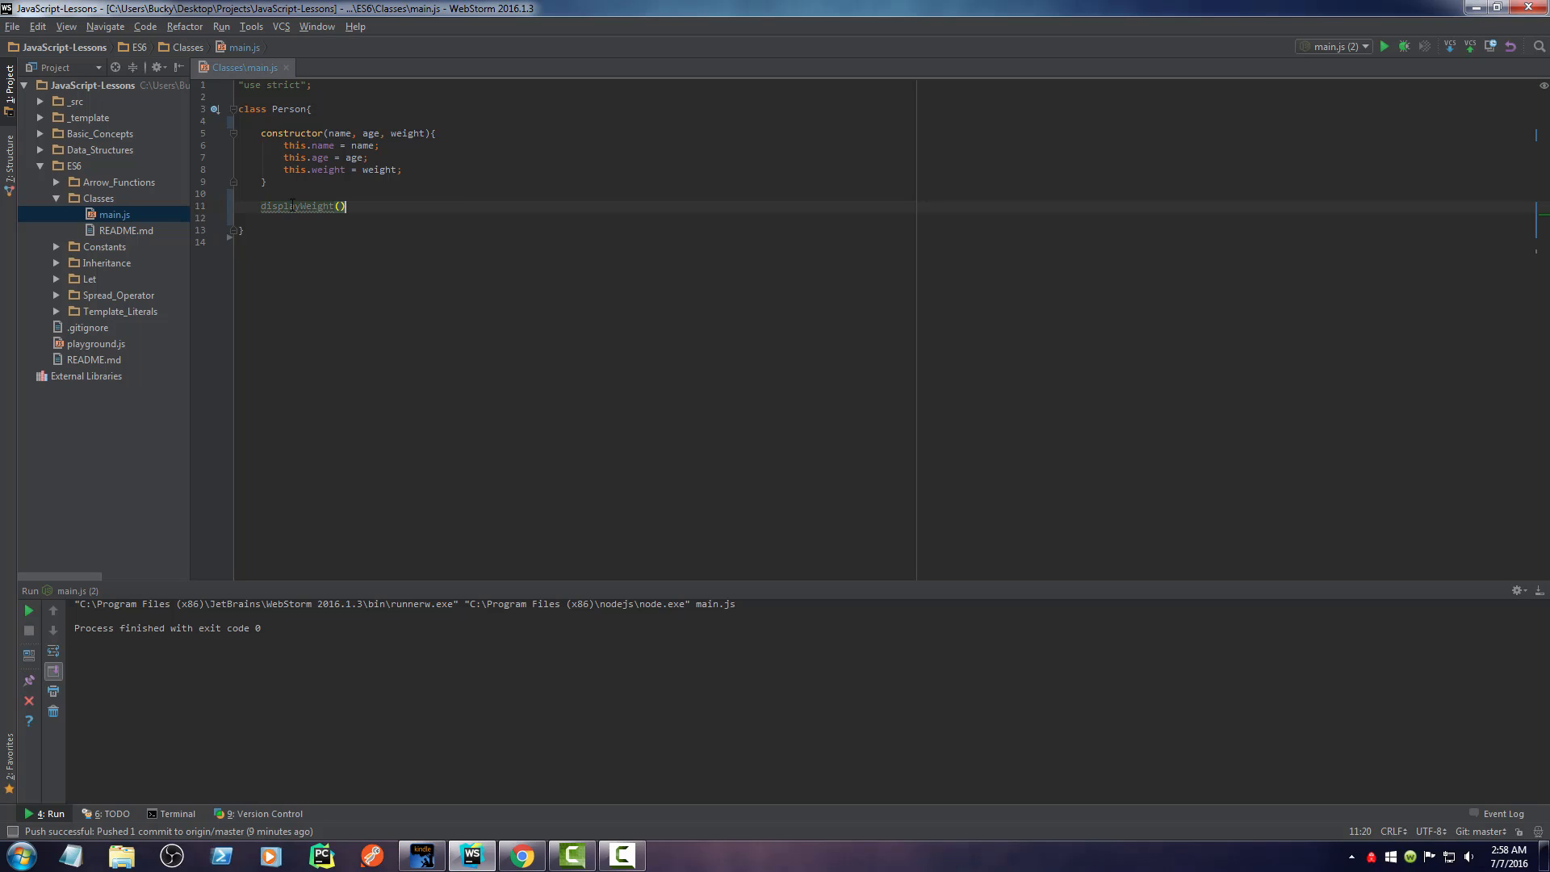
pyautogui.write('{')
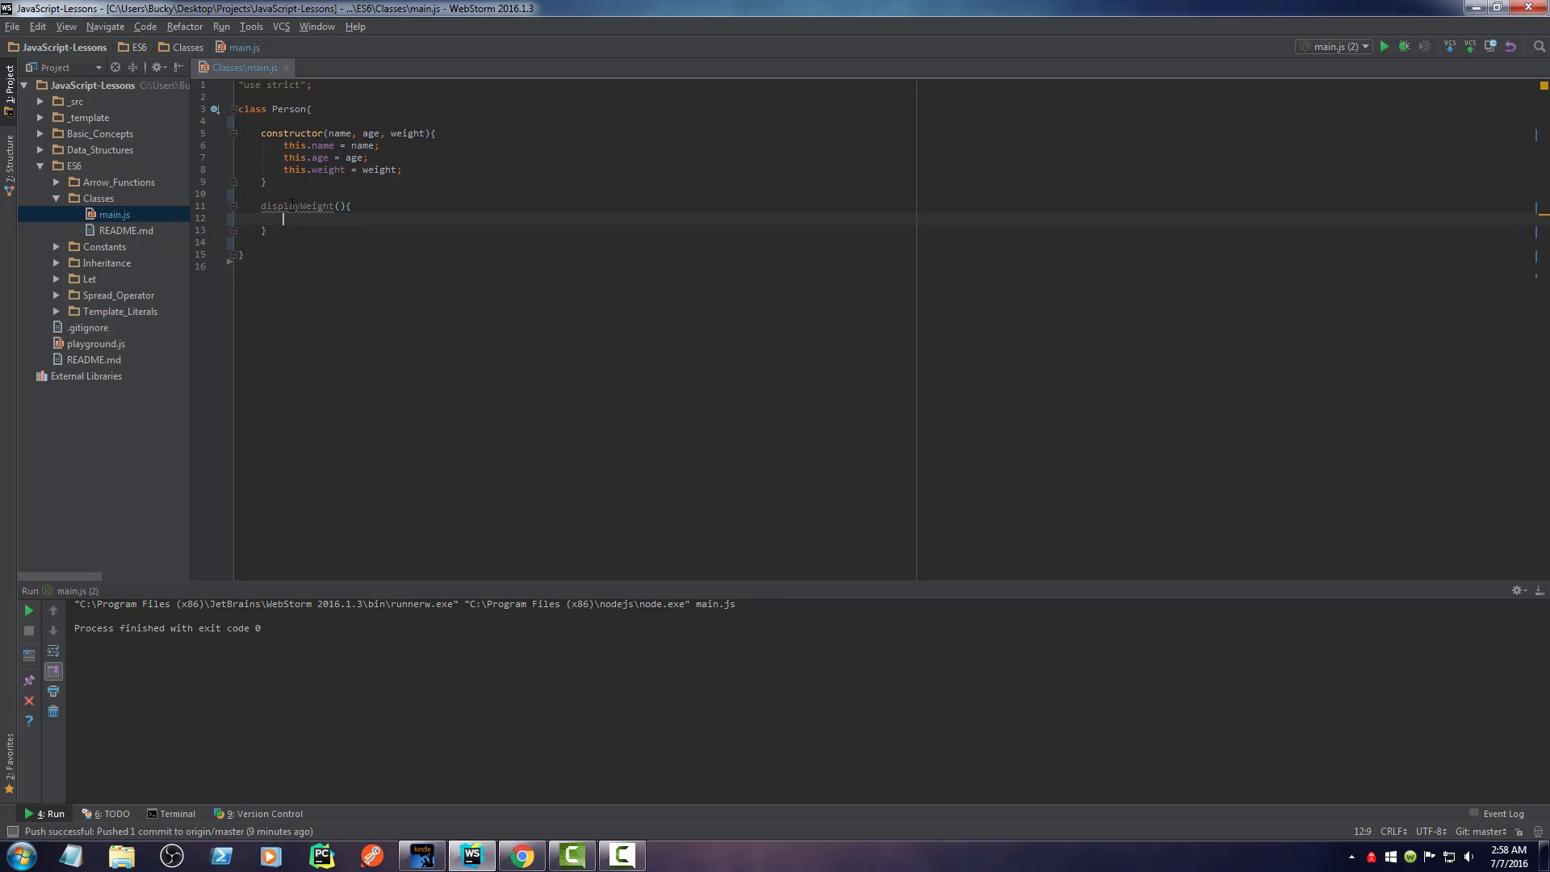
pyautogui.write('console.log(')
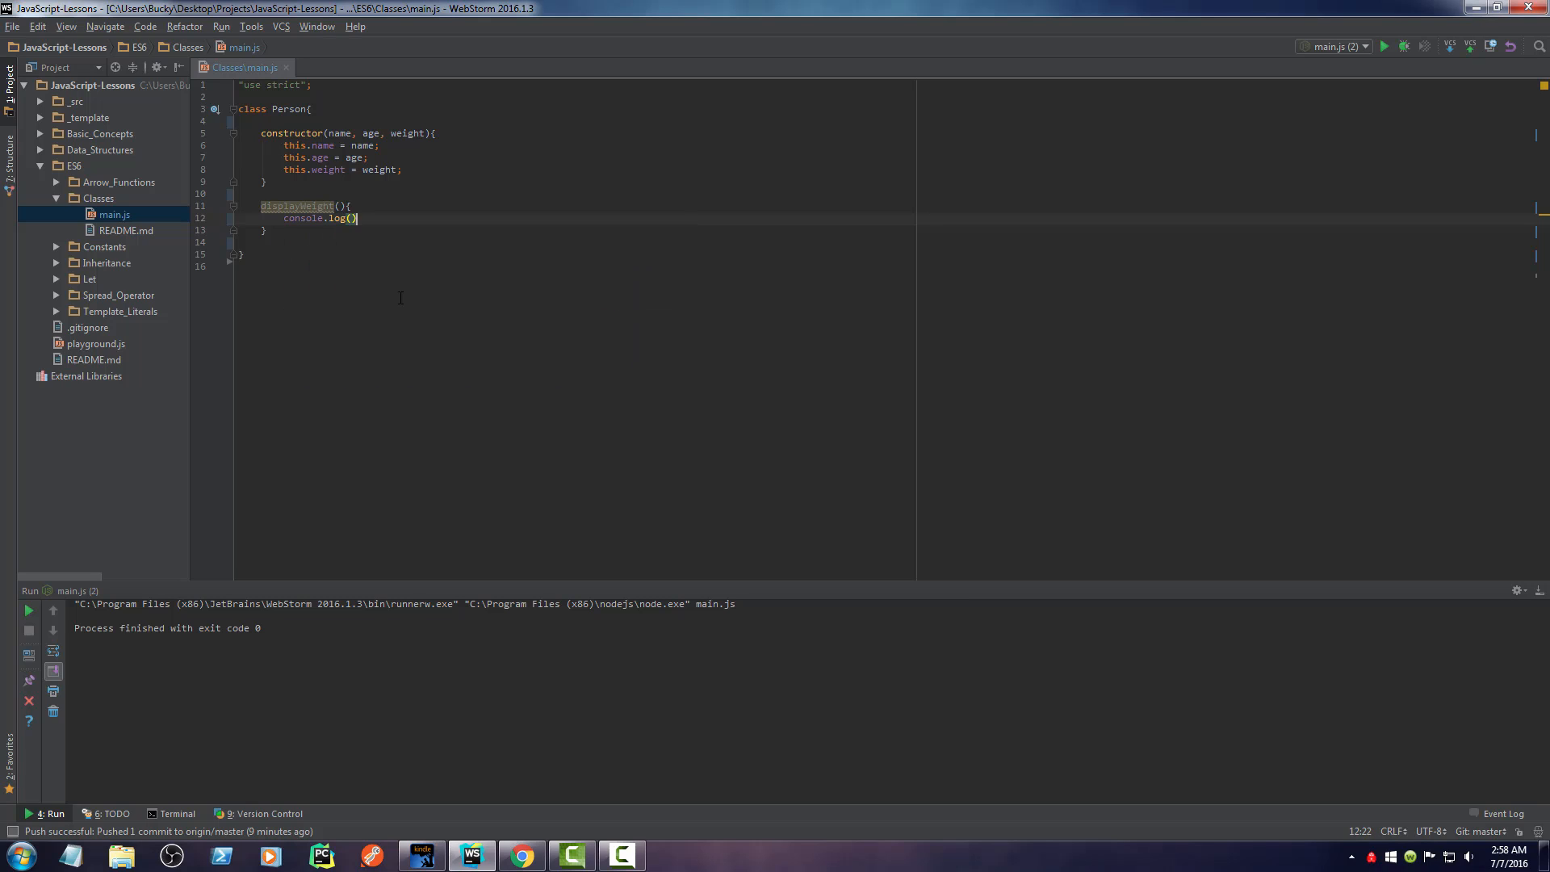
pyautogui.write('t')
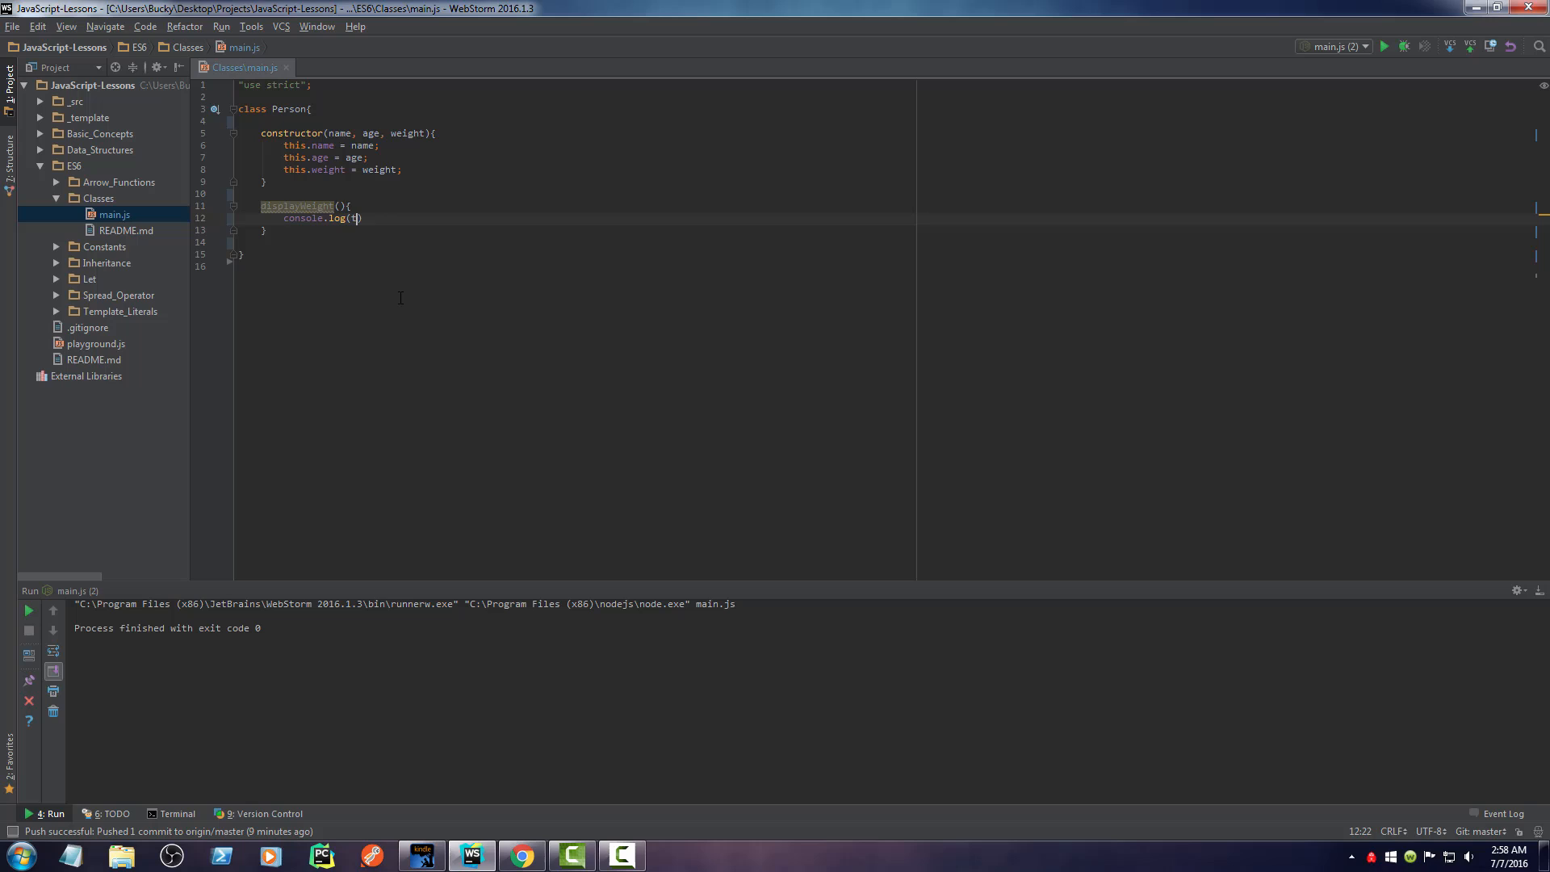
pyautogui.write('his.weight')
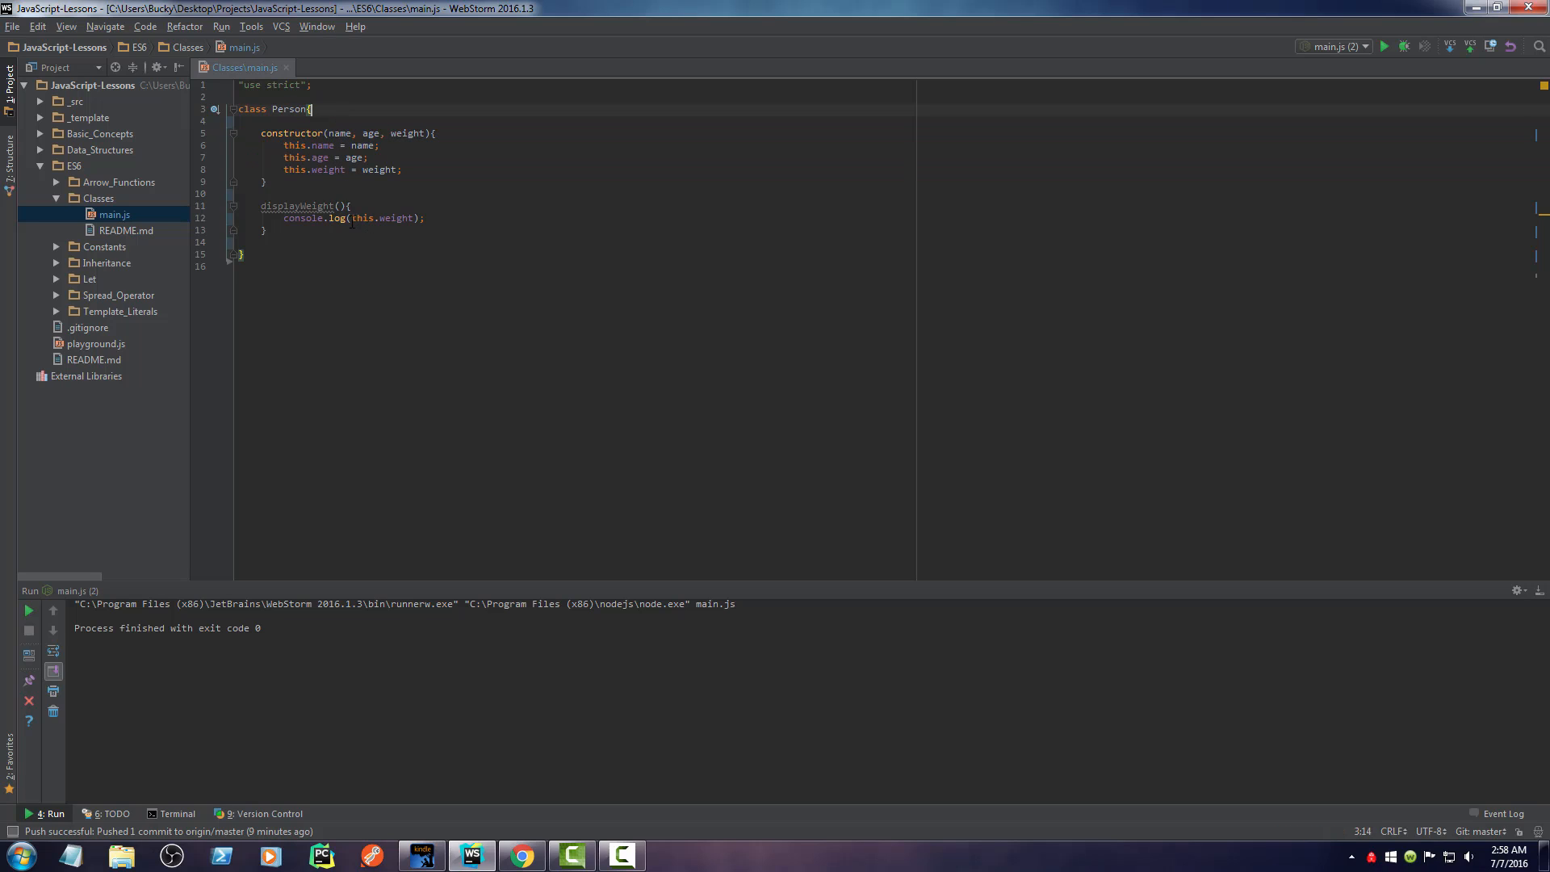
pyautogui.doubleClick(381, 218)
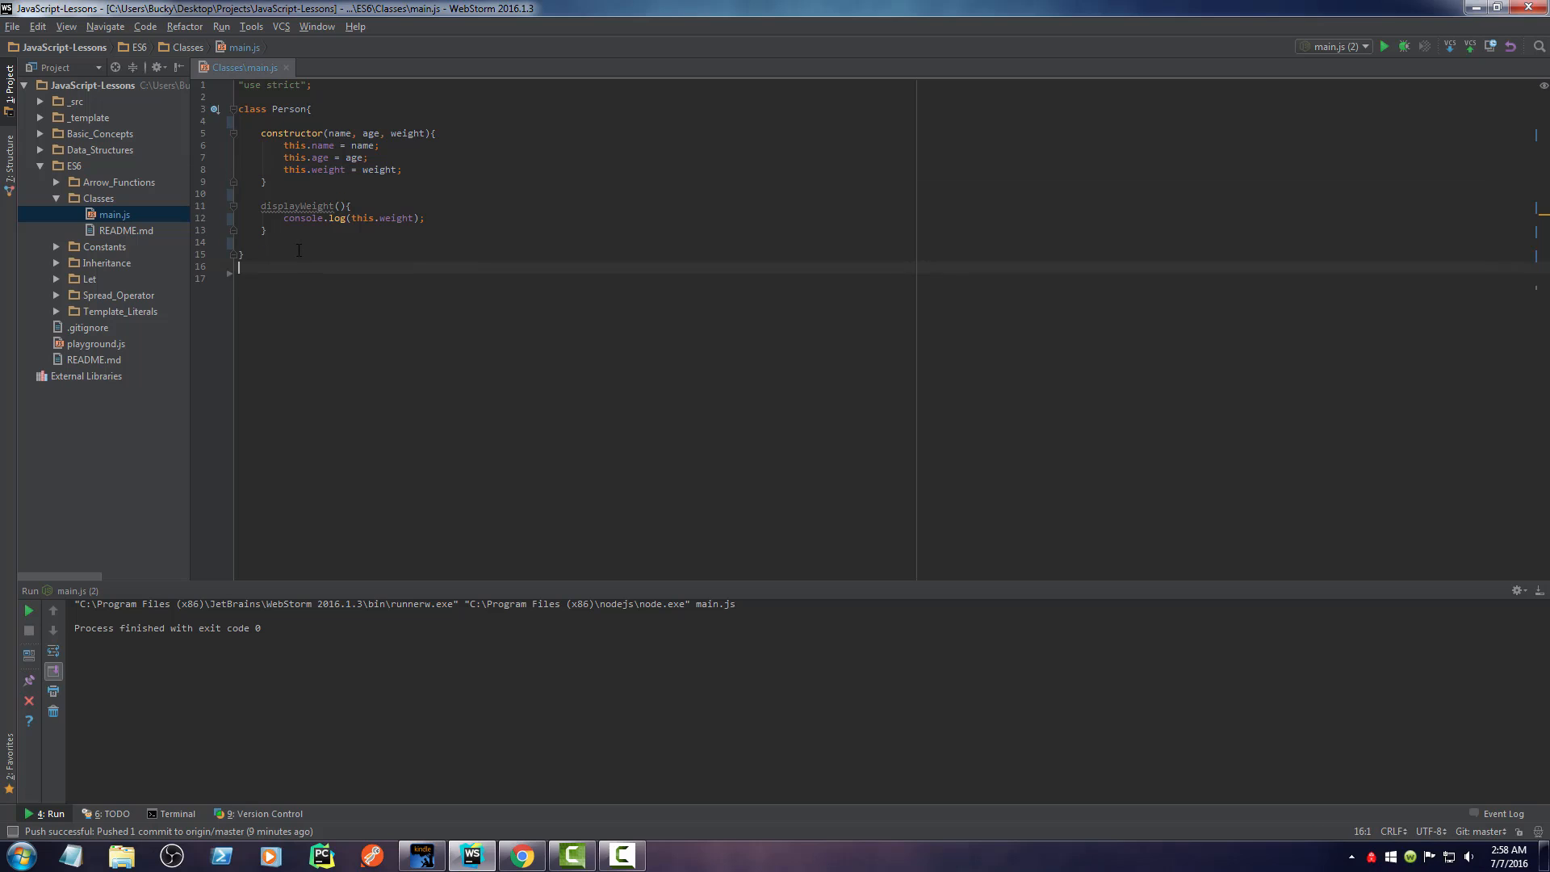
# - Create let bucky = new Person('Bucky', 87, 6650)
pyautogui.write('let')
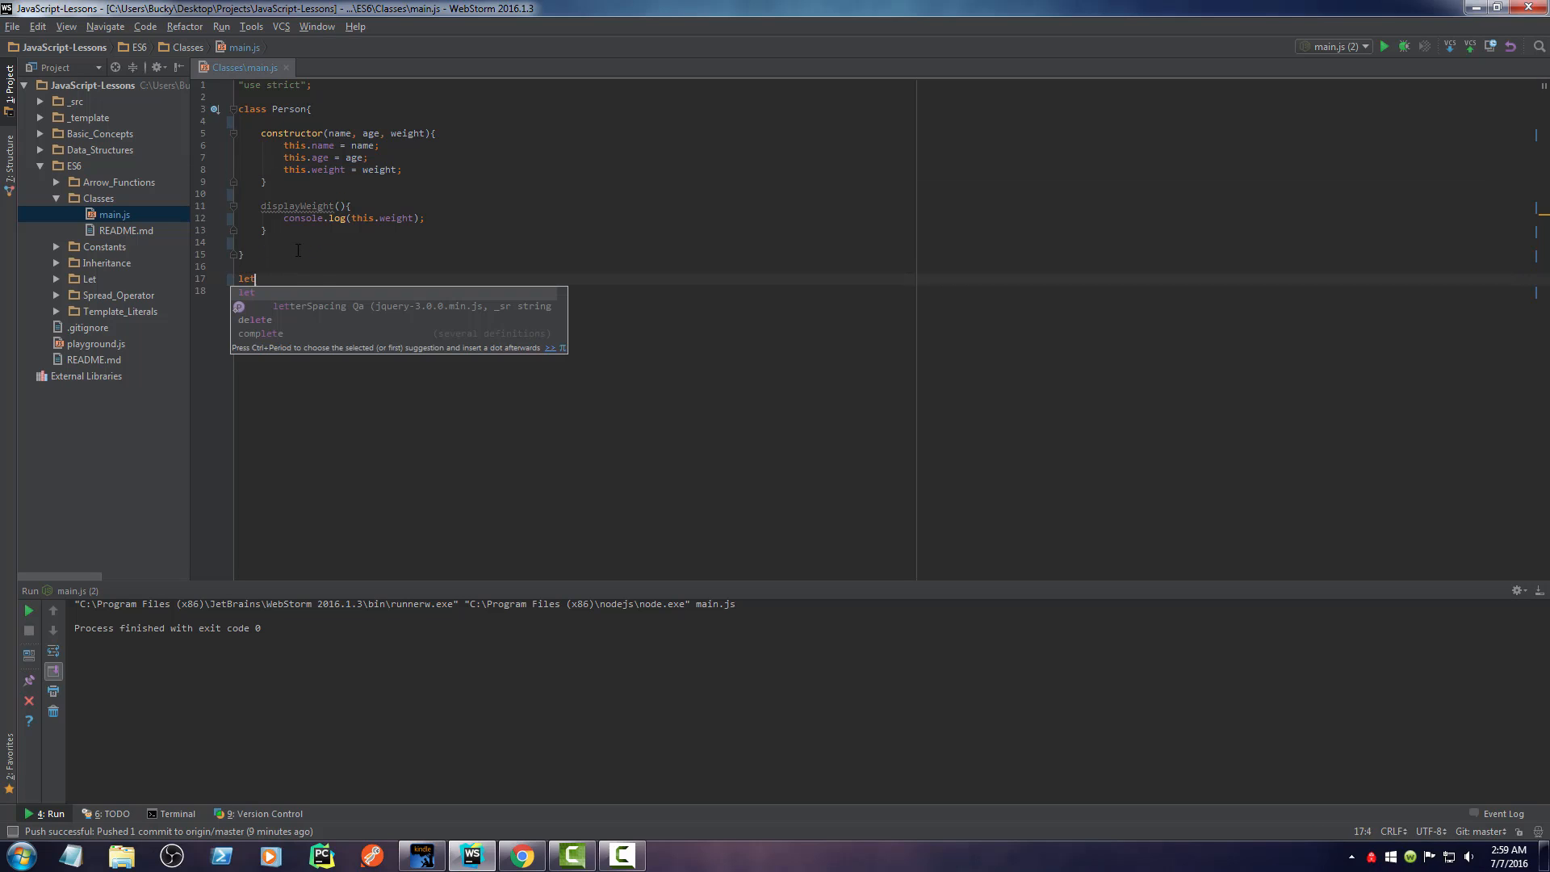
pyautogui.write('bucky')
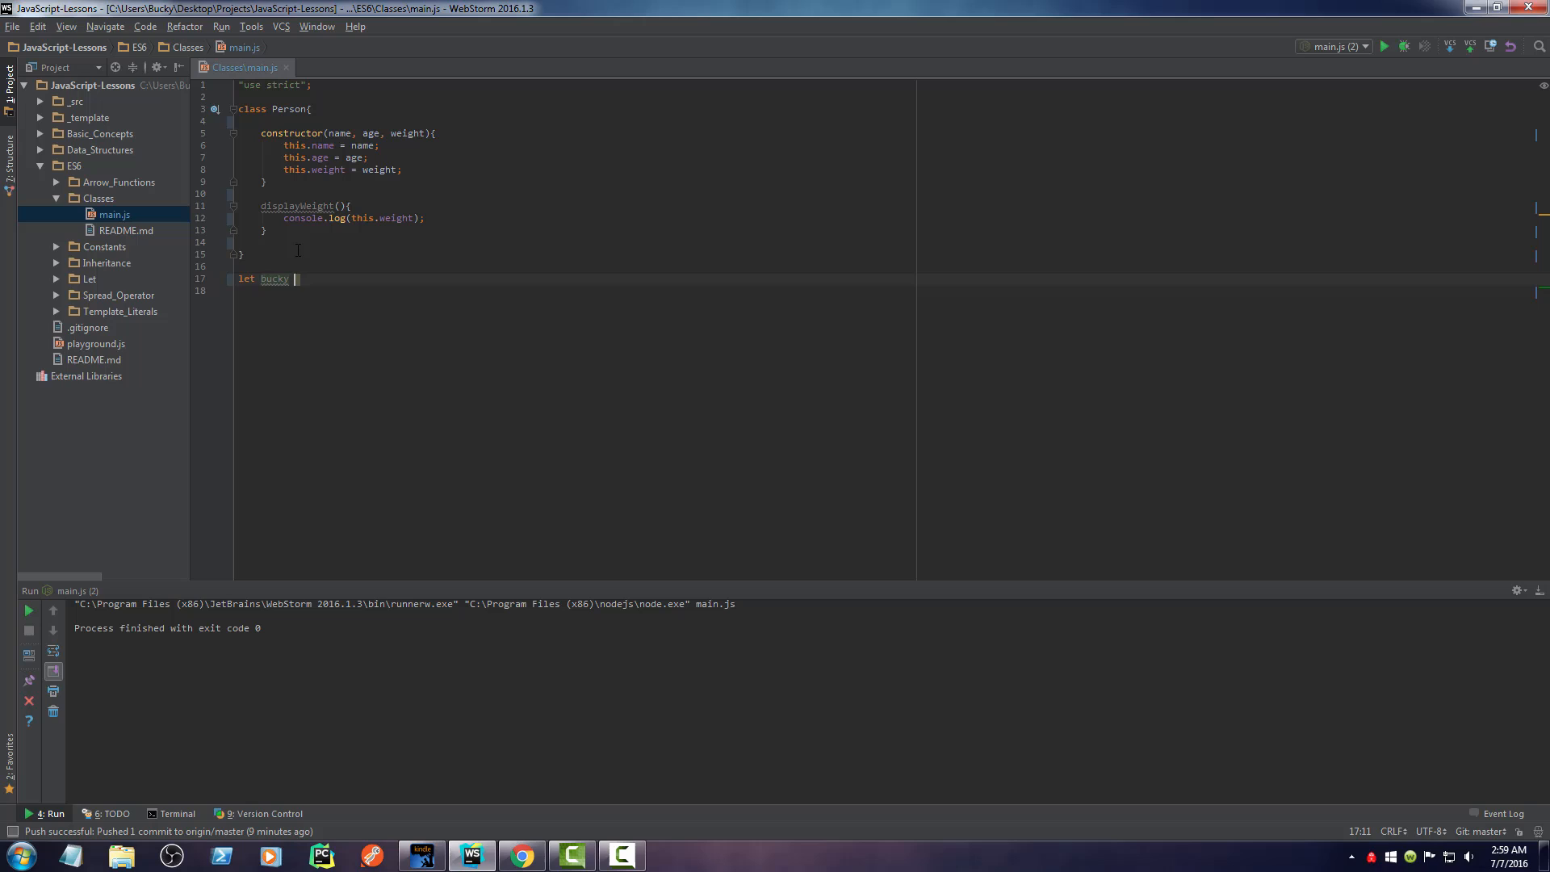
pyautogui.write("= new Person('")
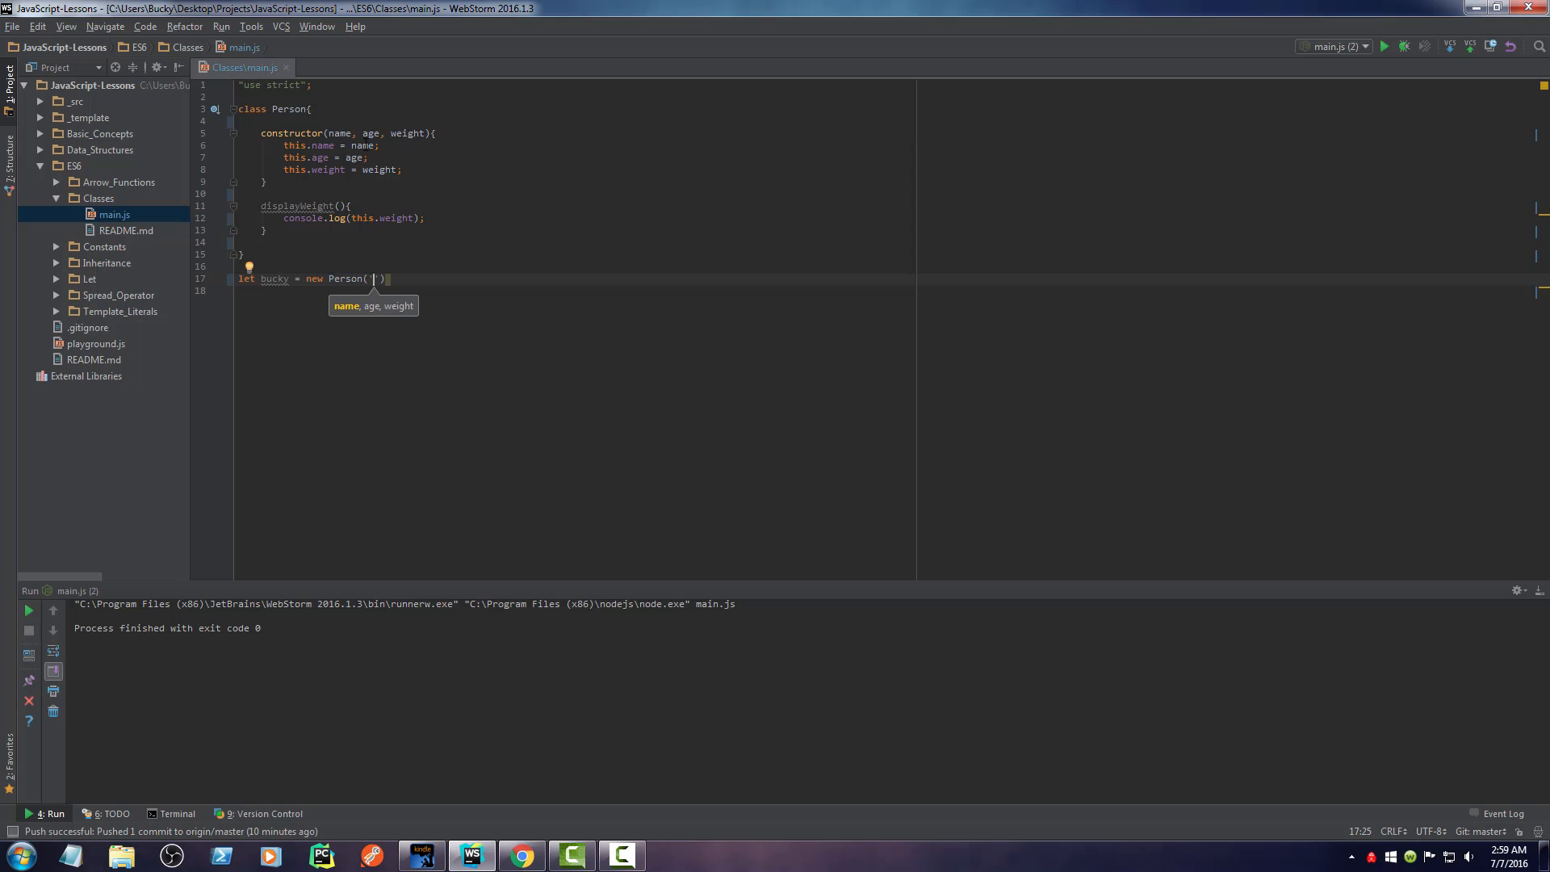
pyautogui.write("'")
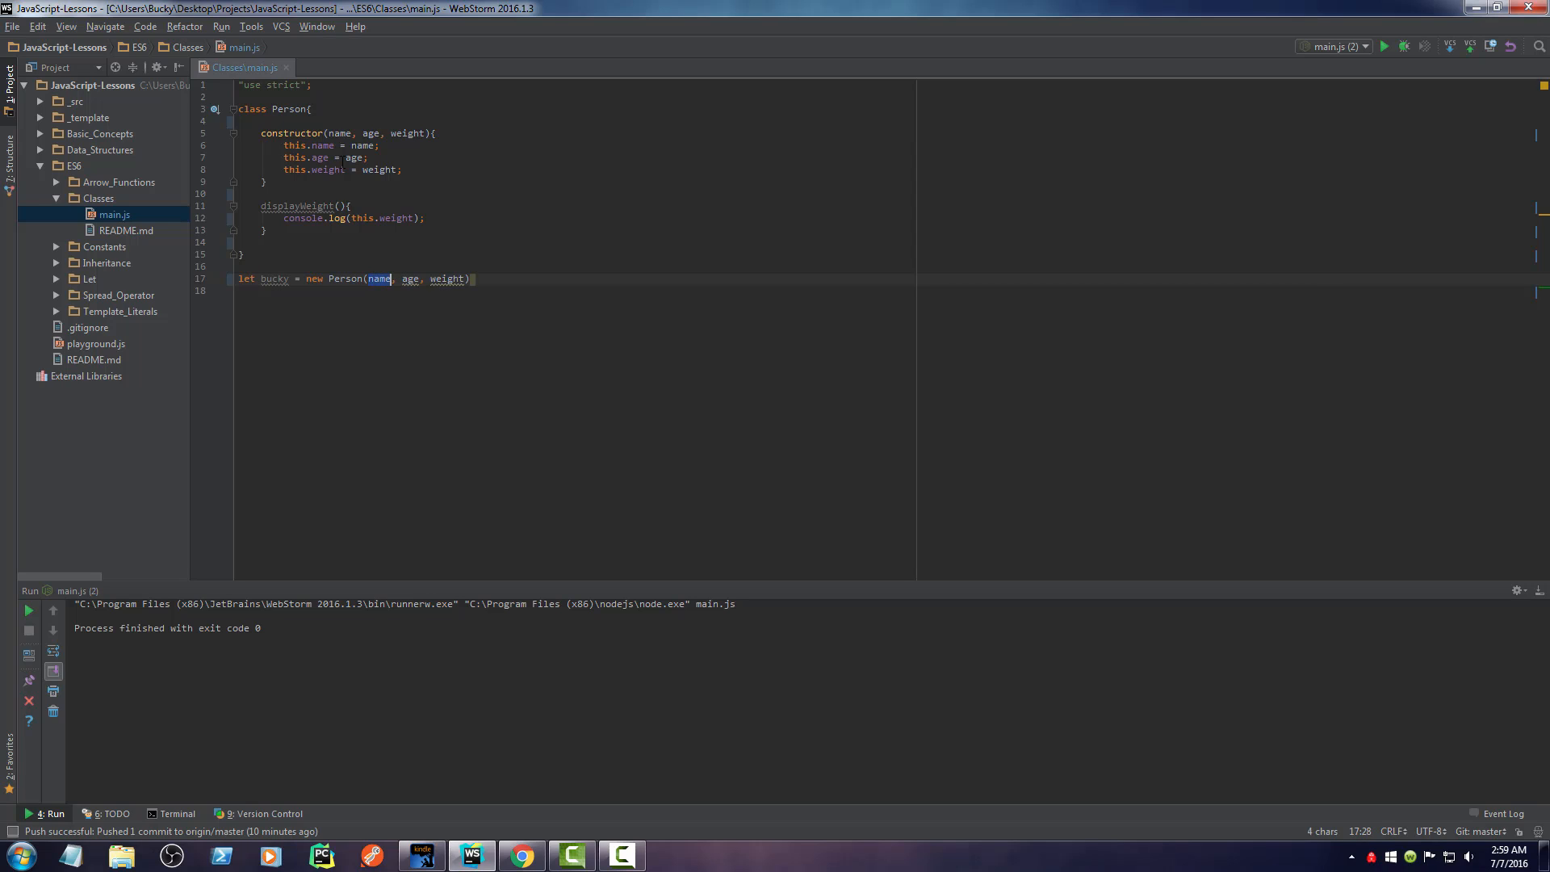
pyautogui.write("'Bucky'")
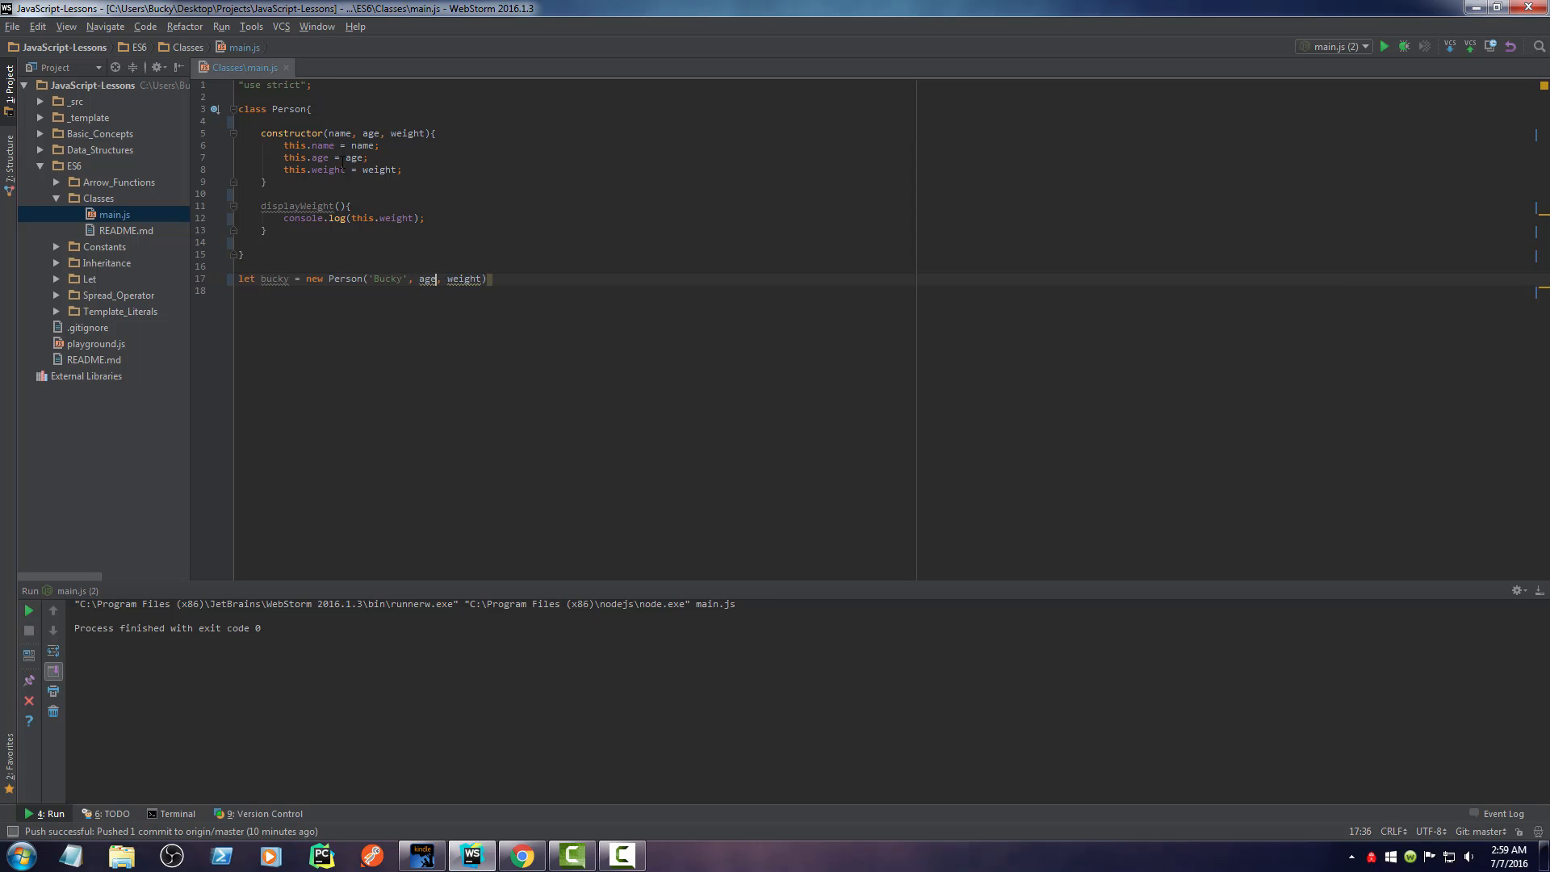
pyautogui.write('87')
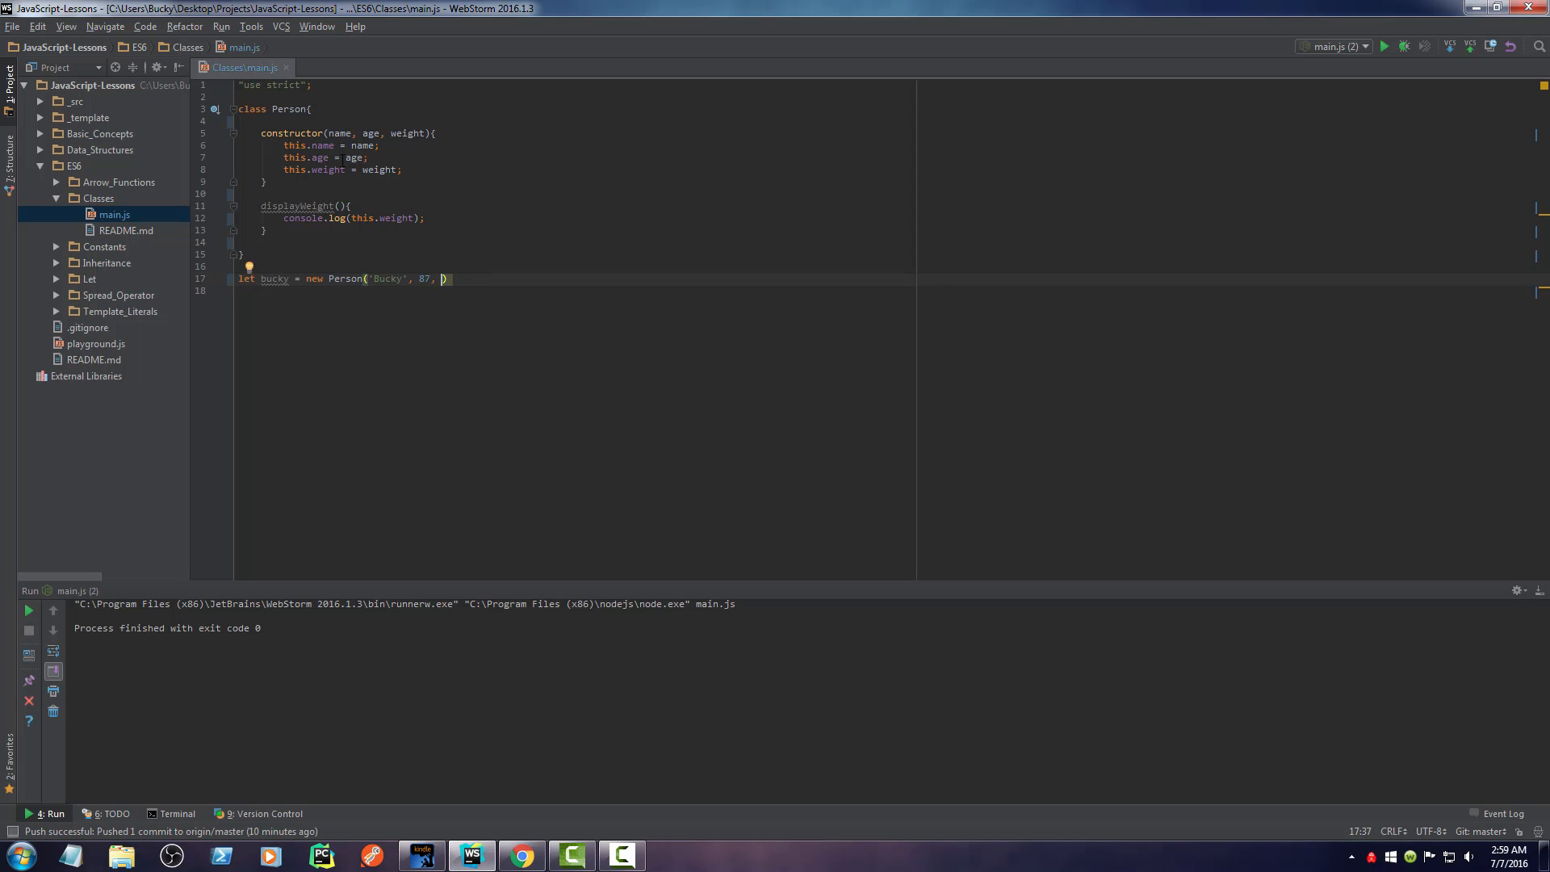
pyautogui.write('6650);')
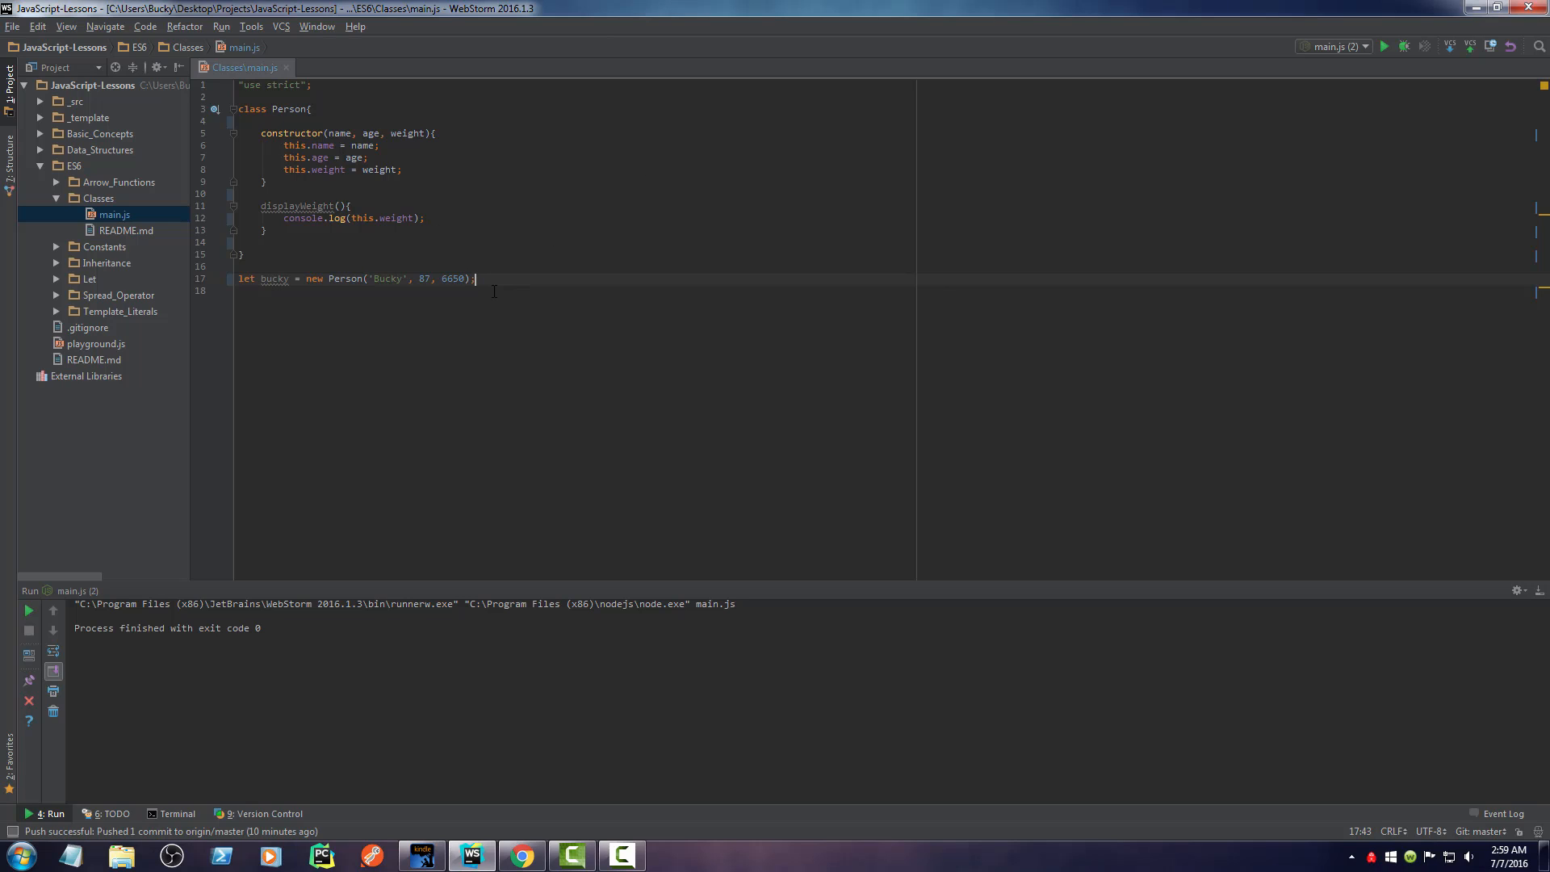
# - Call bucky.displayWeight() and run main.js so the Run panel prints 6650
pyautogui.write('buc')
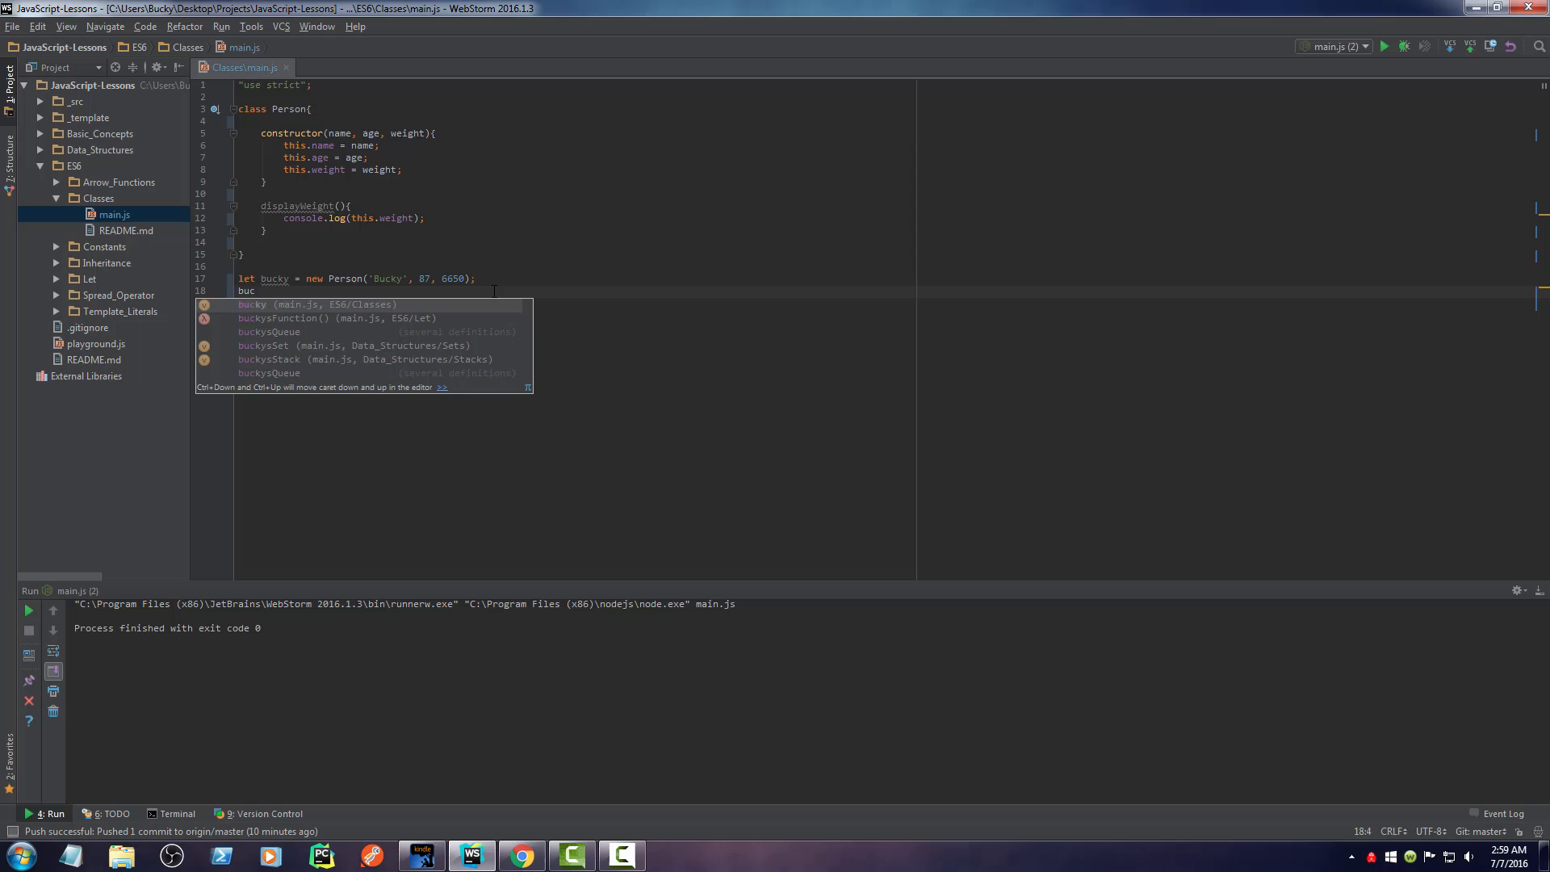
pyautogui.write('ky.')
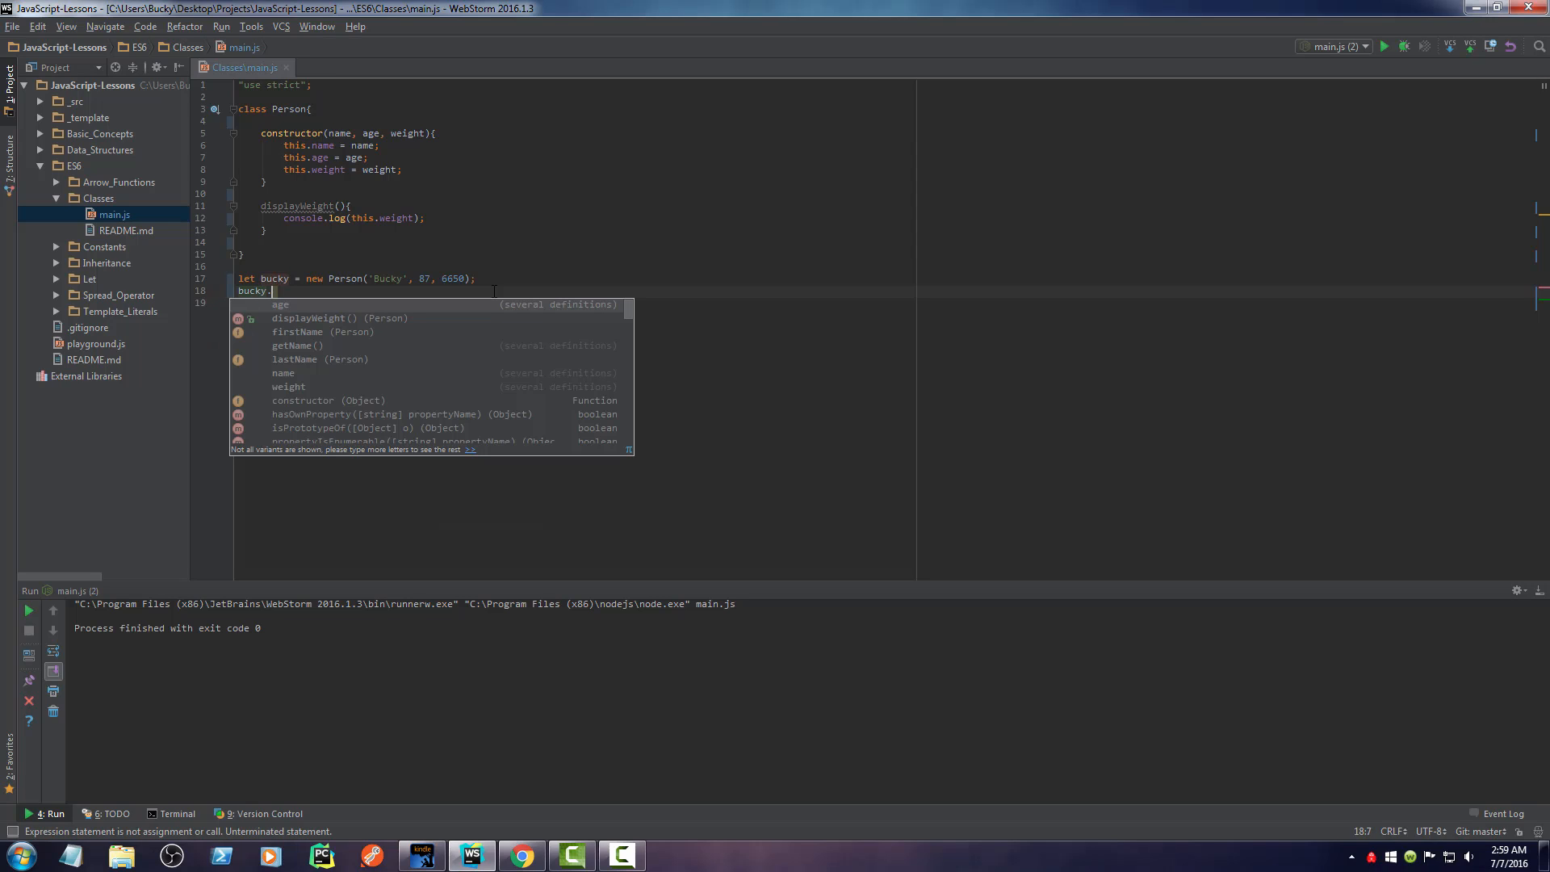
pyautogui.write('displayWeight();')
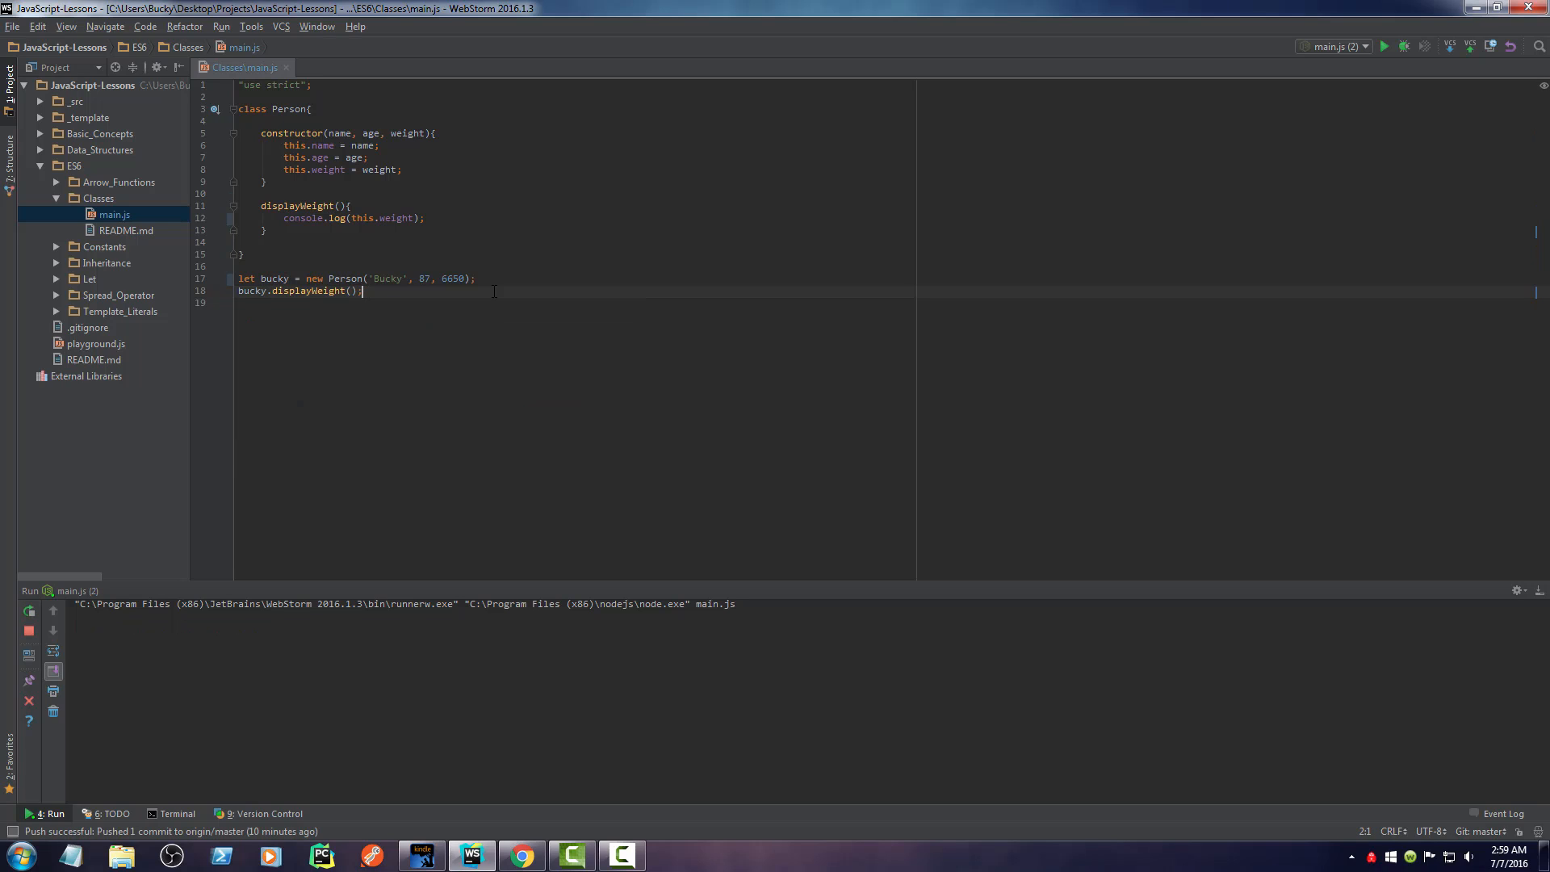
pyautogui.click(1386, 46)
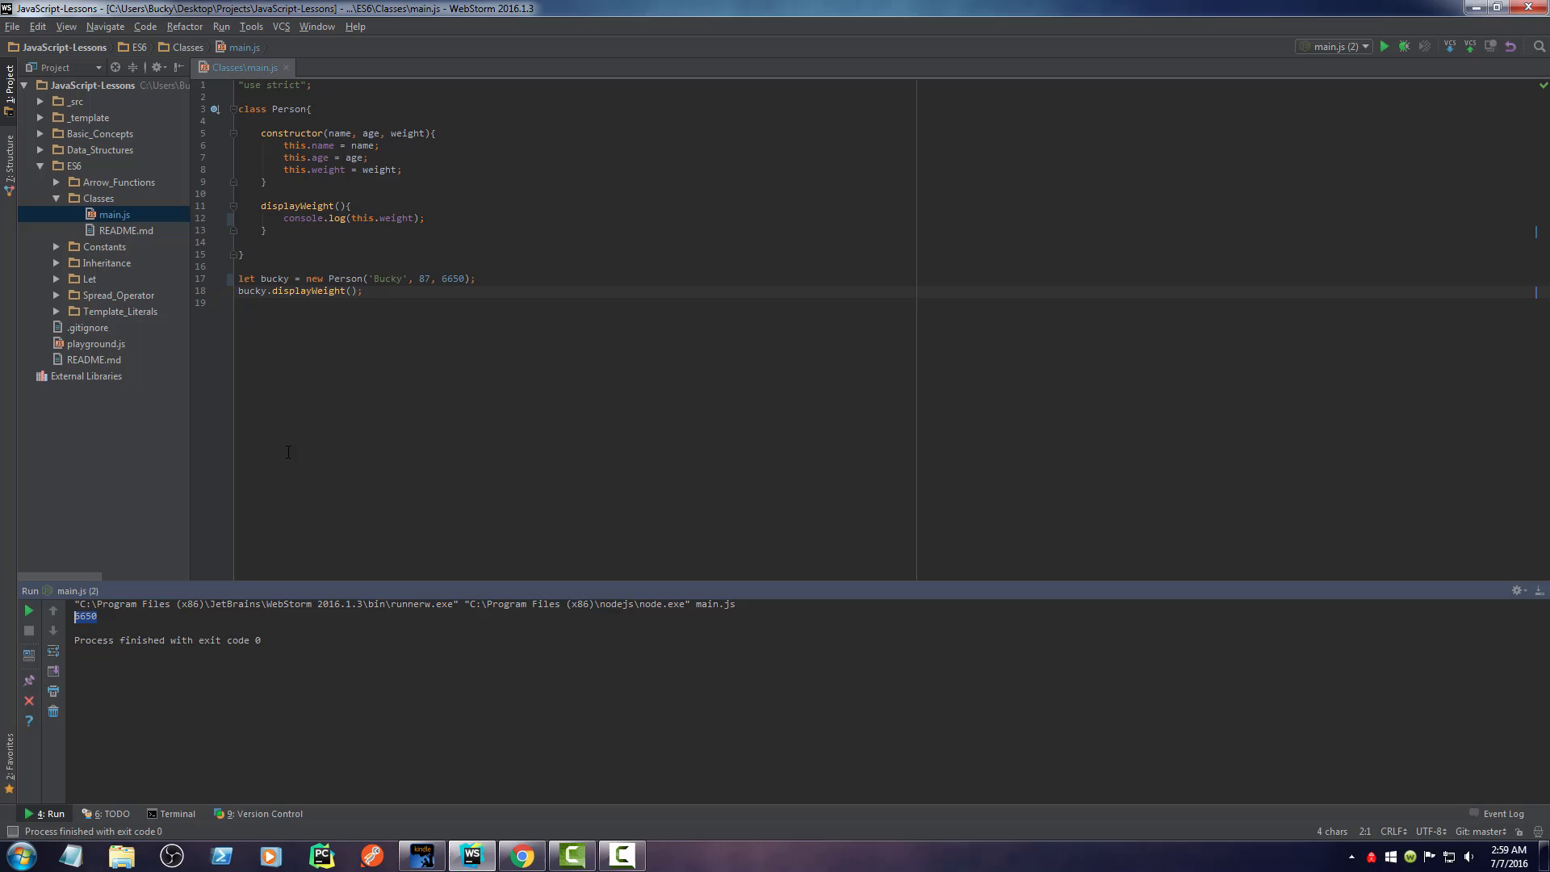
# - Duplicate the bucky line into let sally = new Person('Sally', 21, 89)
pyautogui.tripleClick(356, 278)
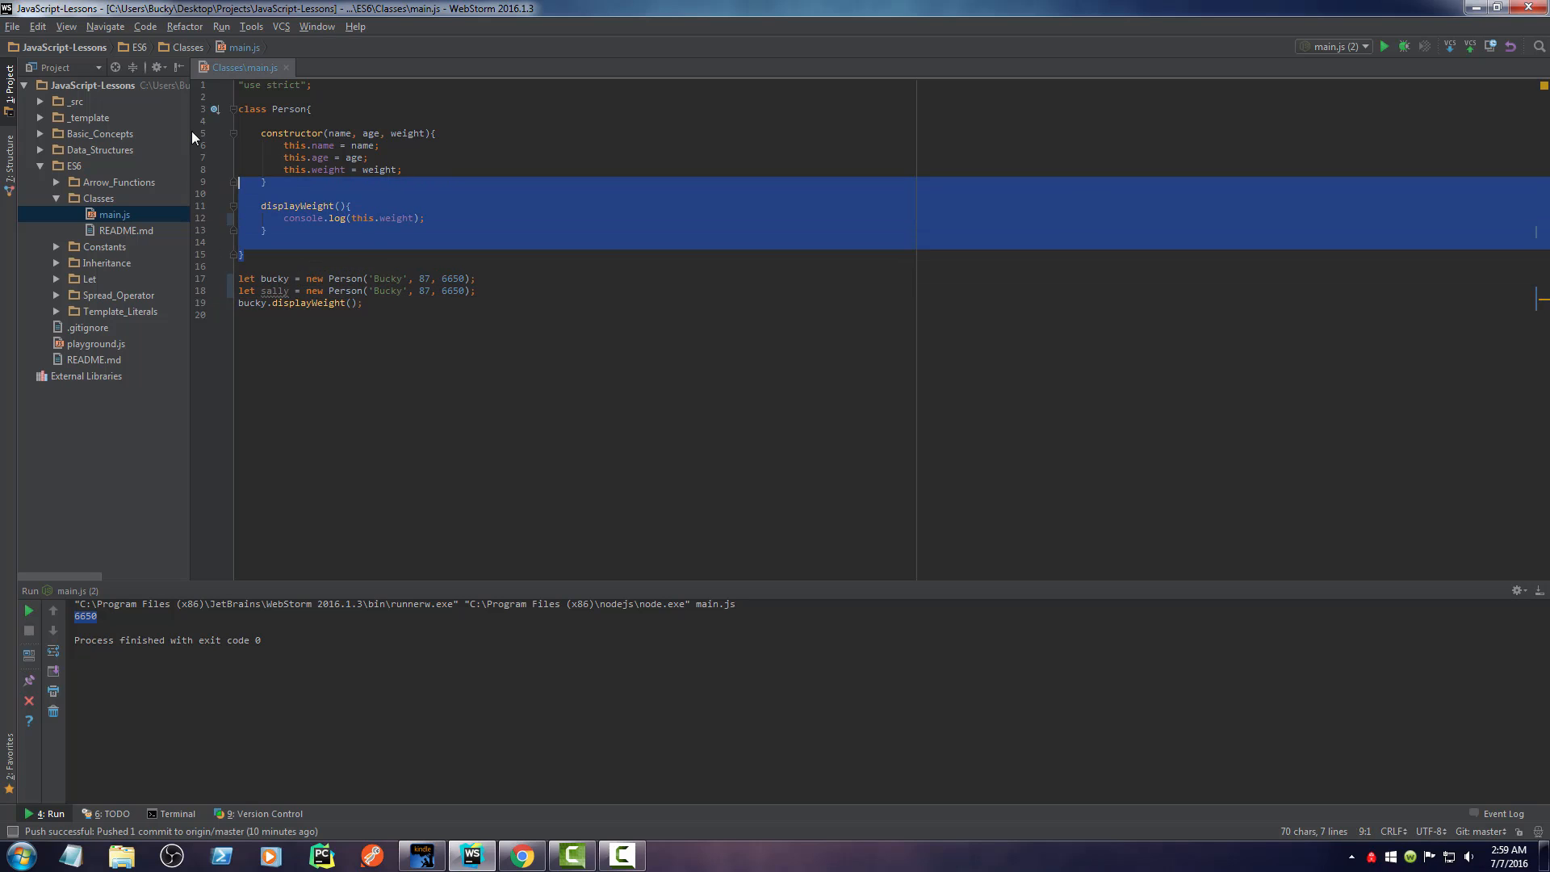
pyautogui.click(263, 85)
pyautogui.write('Sall')
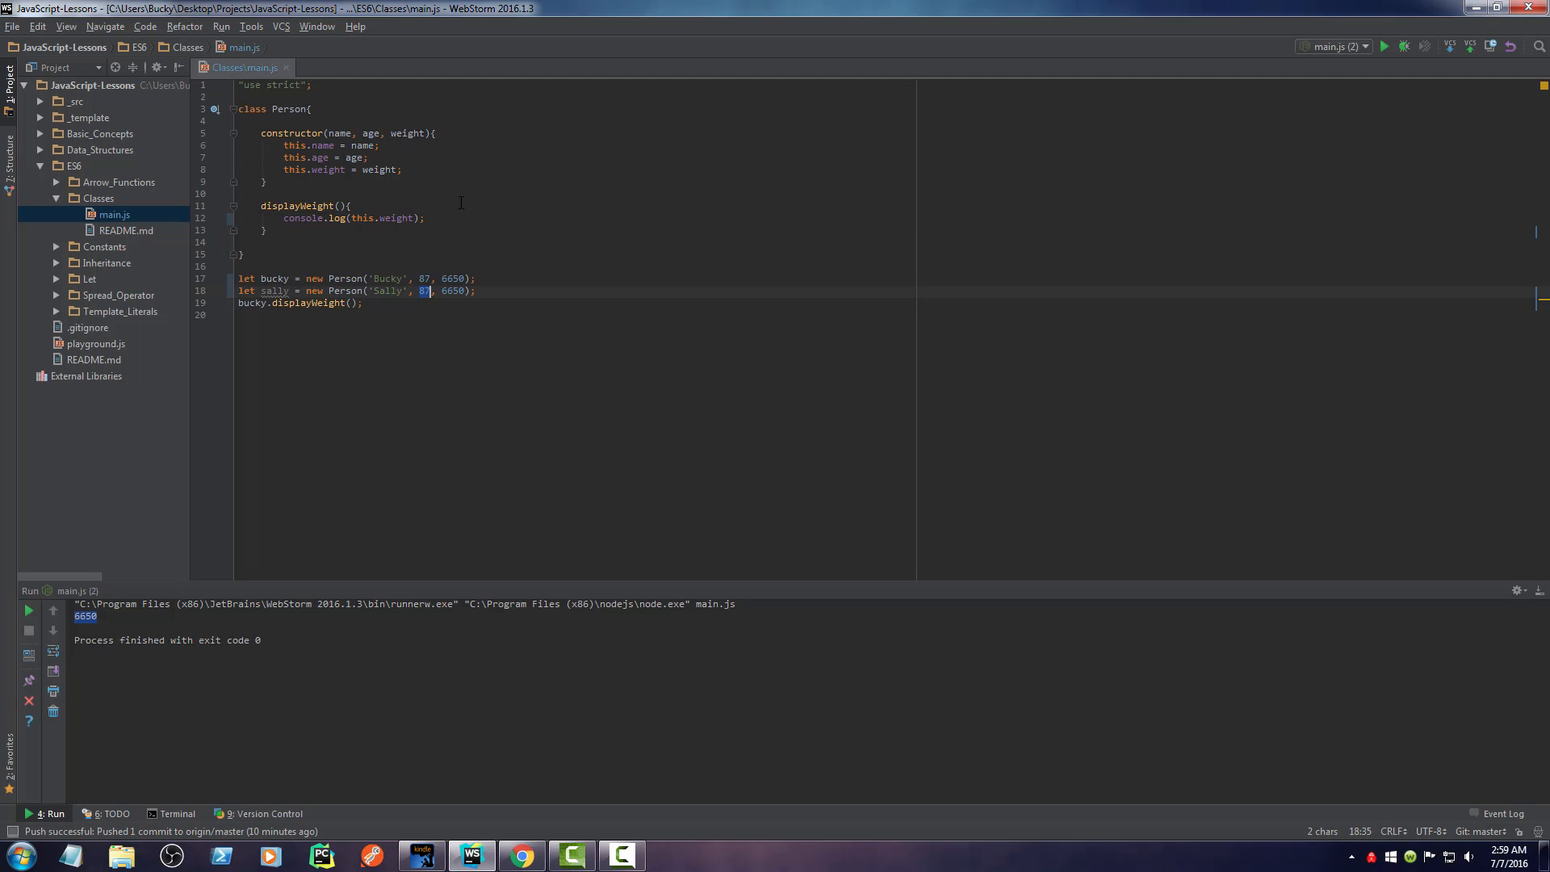
pyautogui.write('21')
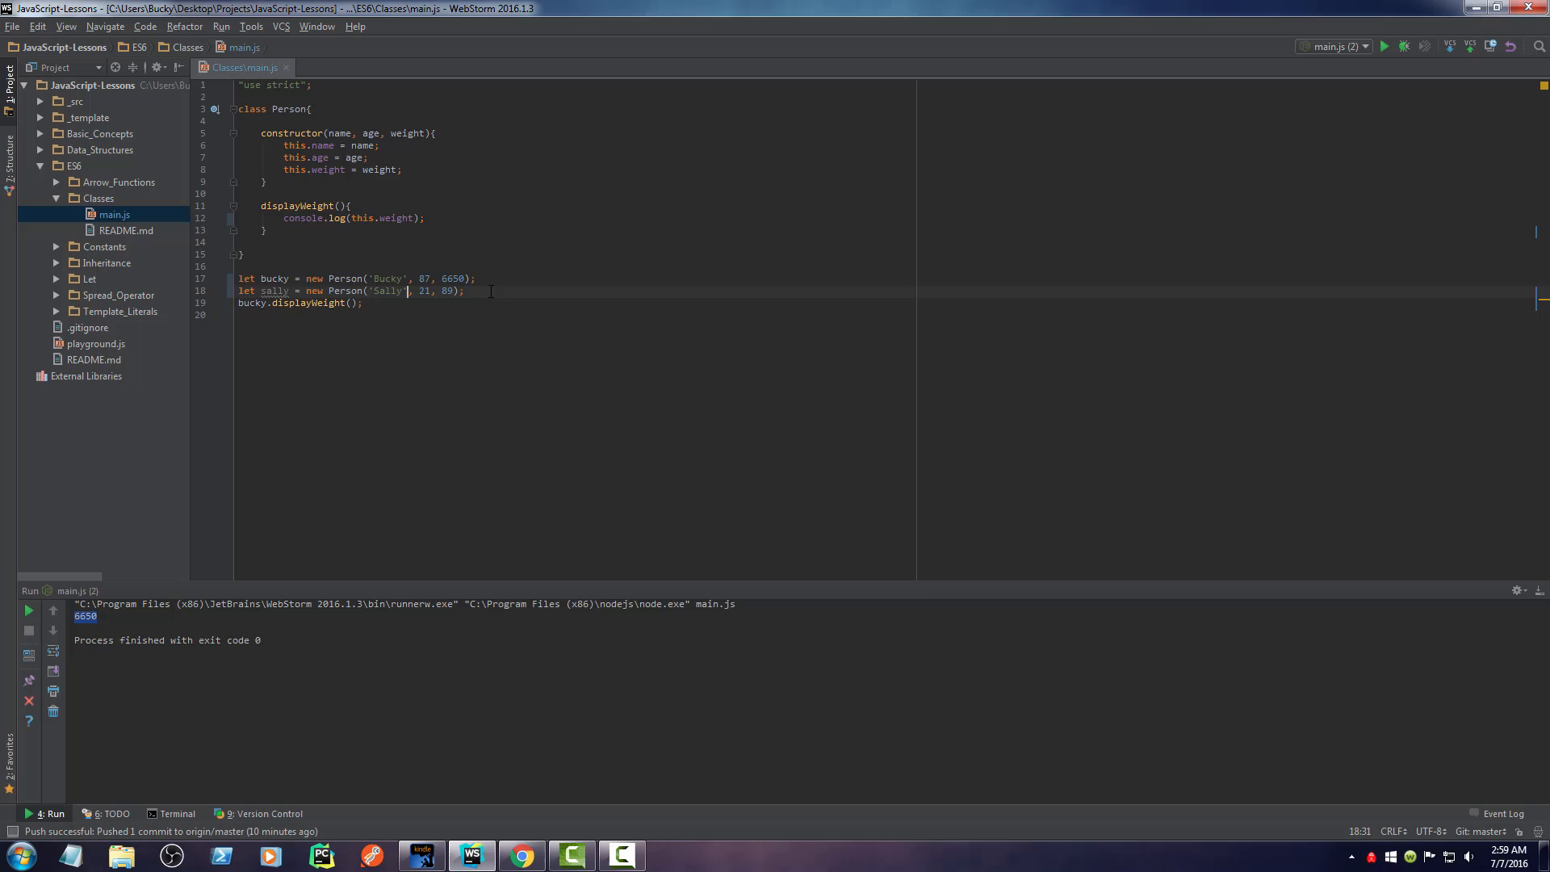
# - Add sally.displayWeight() and run so the panel prints 6650 and 89
pyautogui.press('enter')
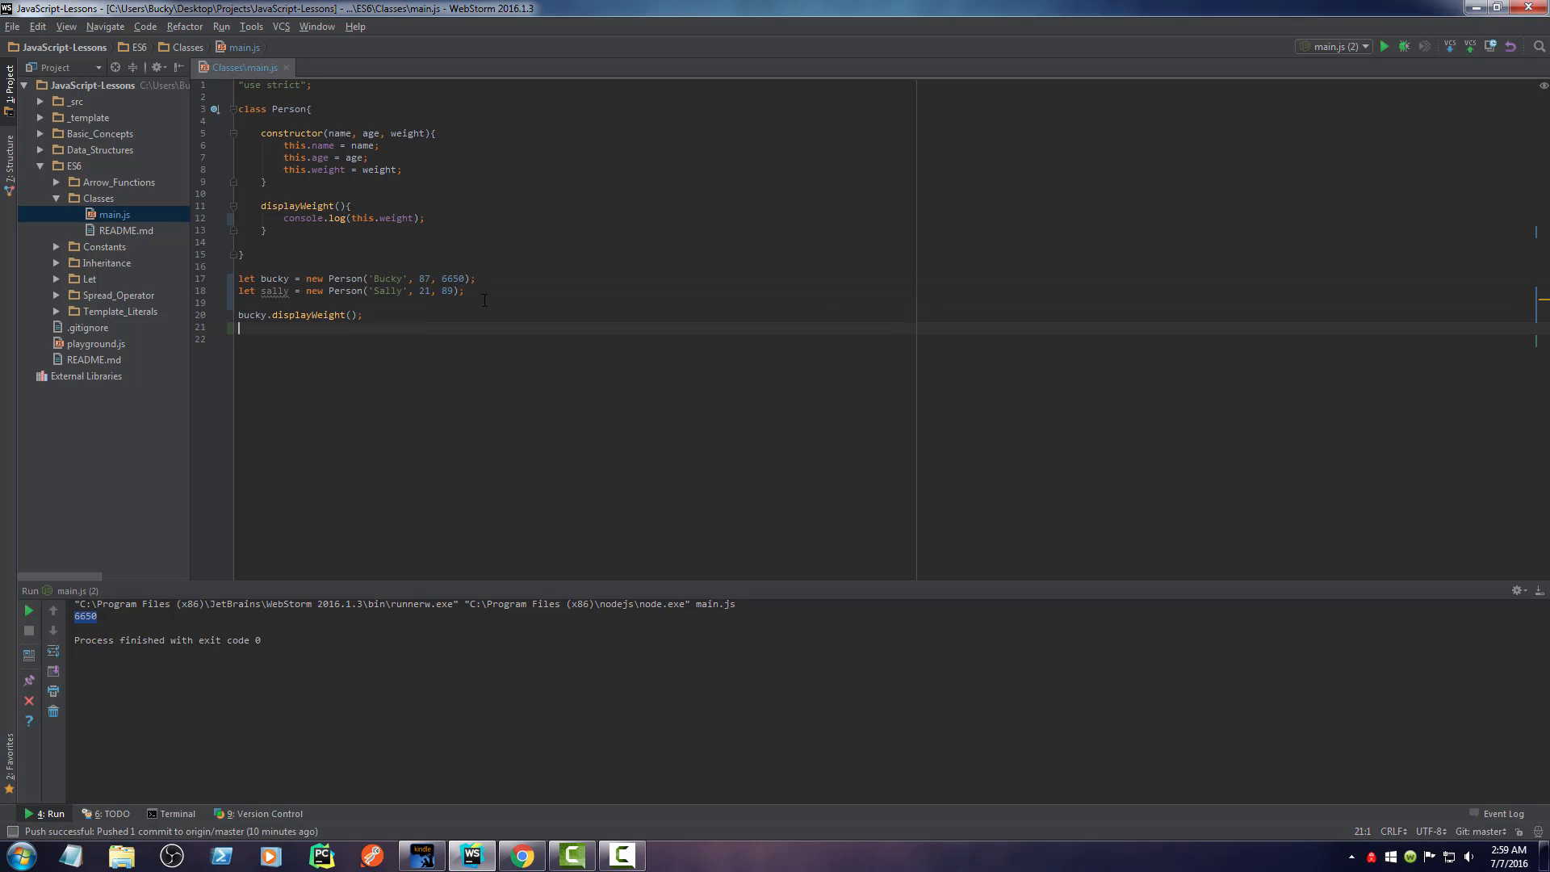
pyautogui.write('sally')
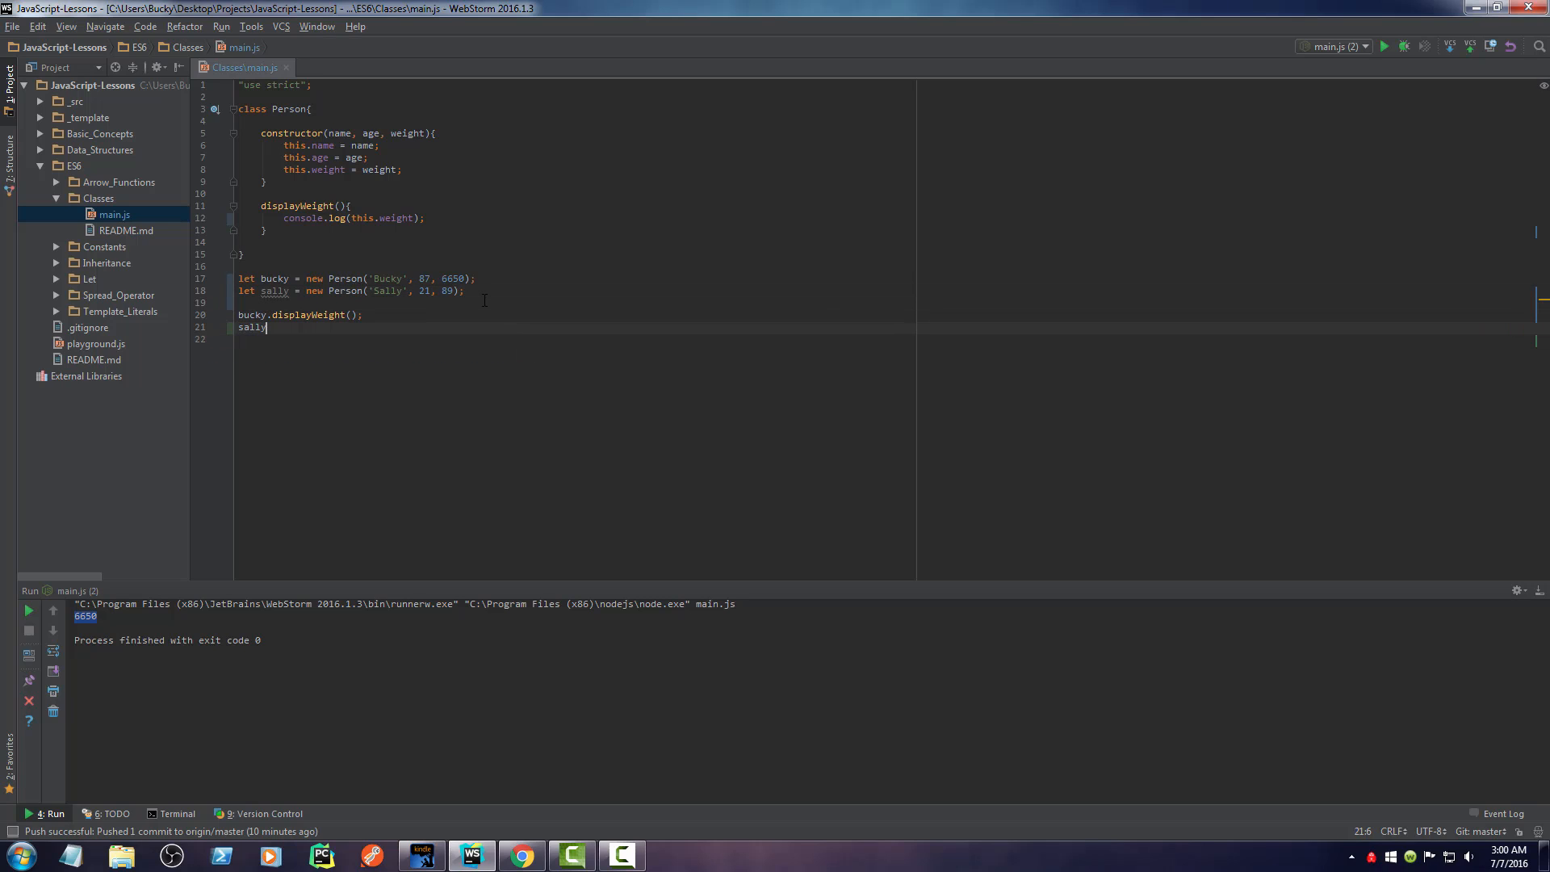
pyautogui.write('.displayWeight();')
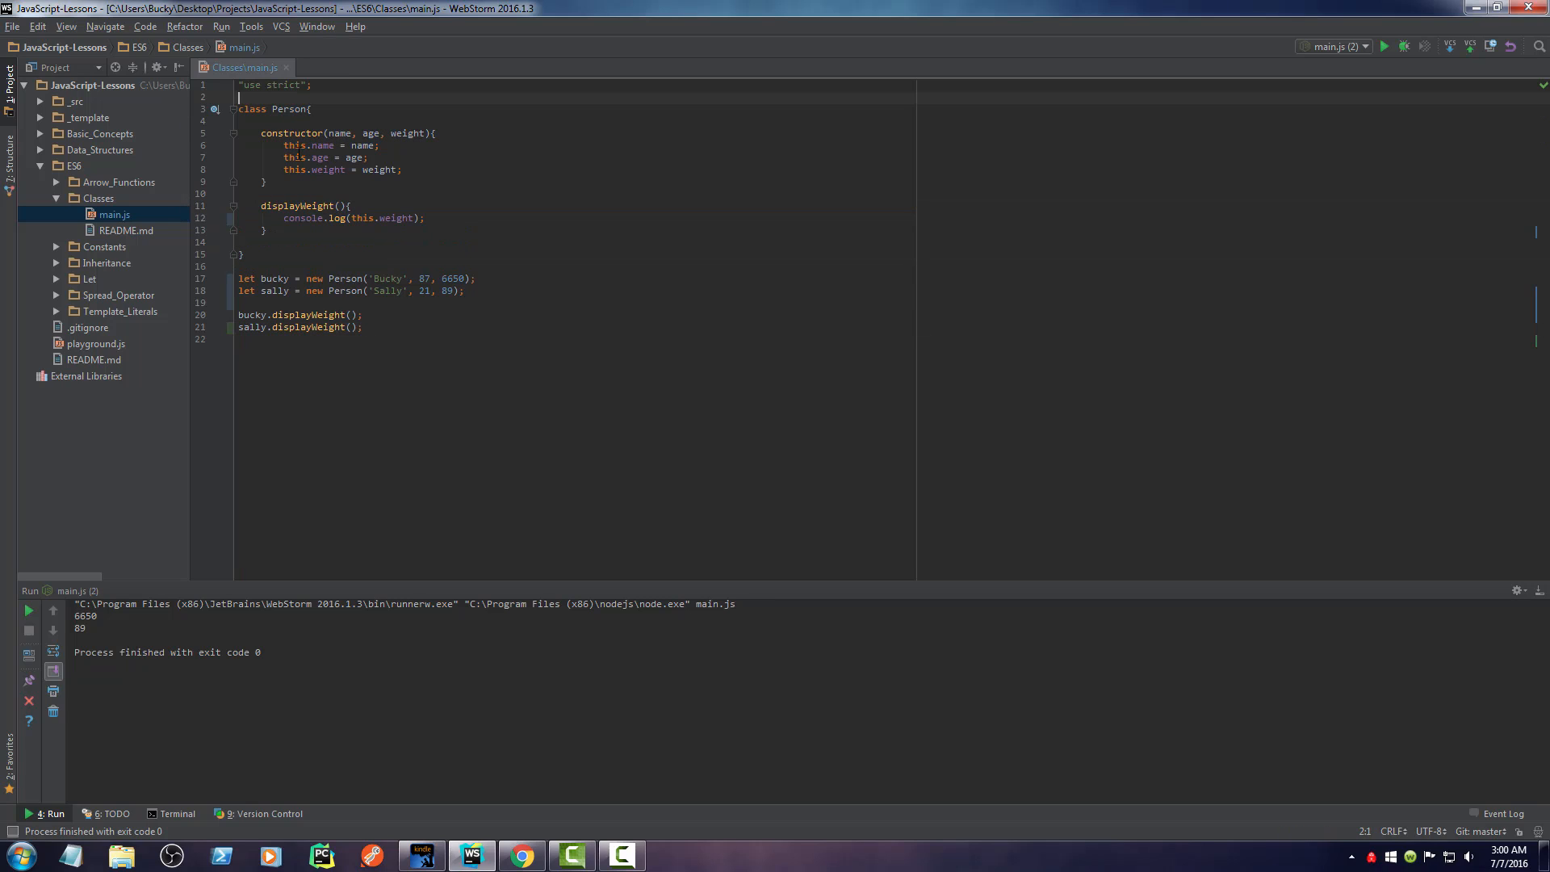
pyautogui.moveTo(240, 108); pyautogui.dragTo(363, 328)
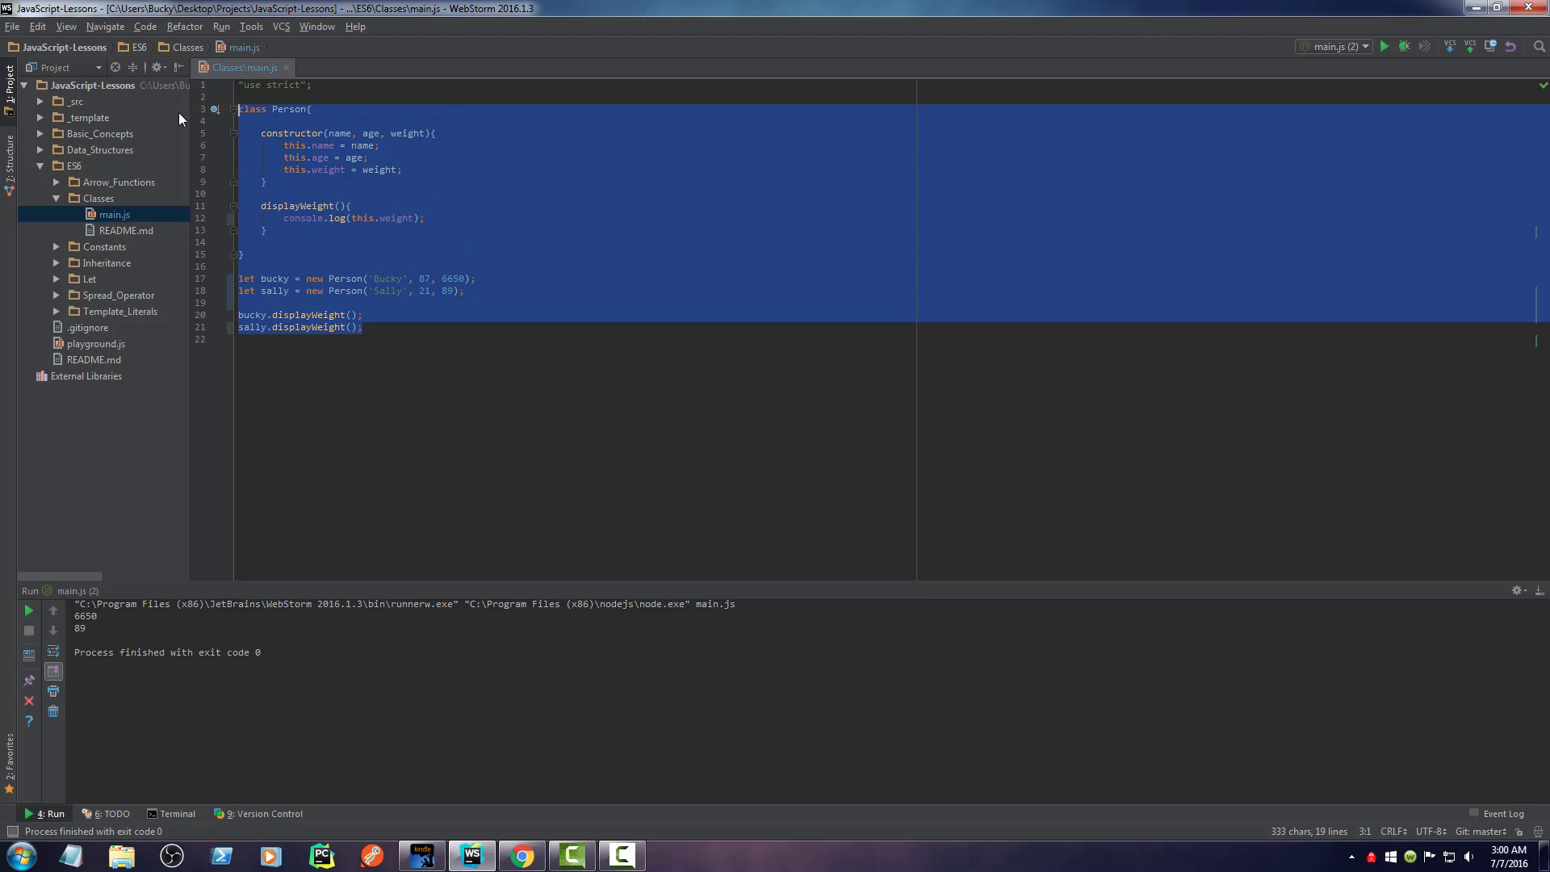